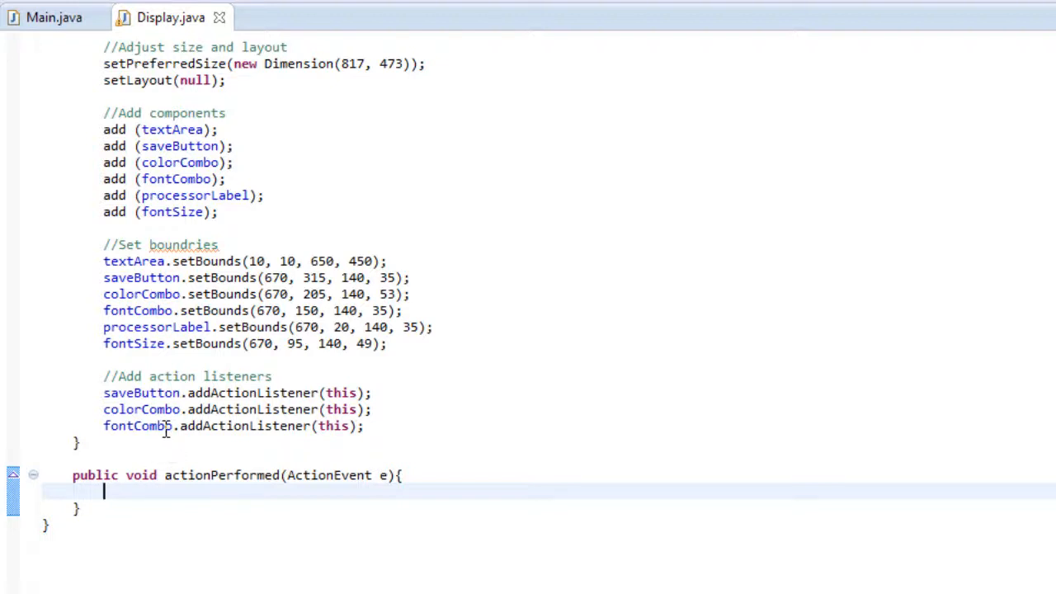
{"action": "mouse_move", "coordinate": [174, 432]}
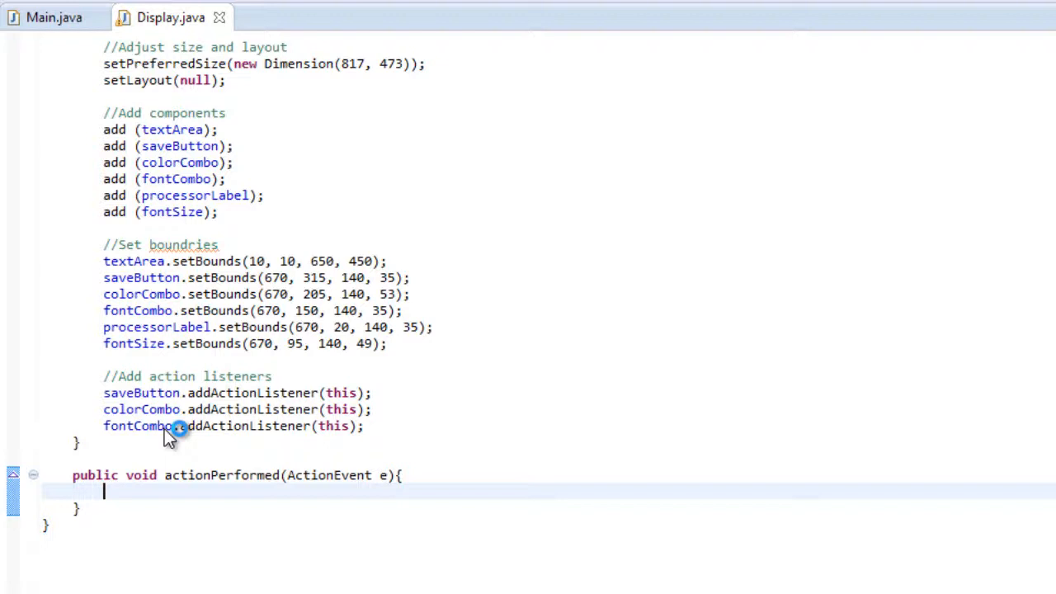
Write if(e.getSource() == saveButton){ } as the first branch of actionPerformed.
{"action": "type", "text": "if("}
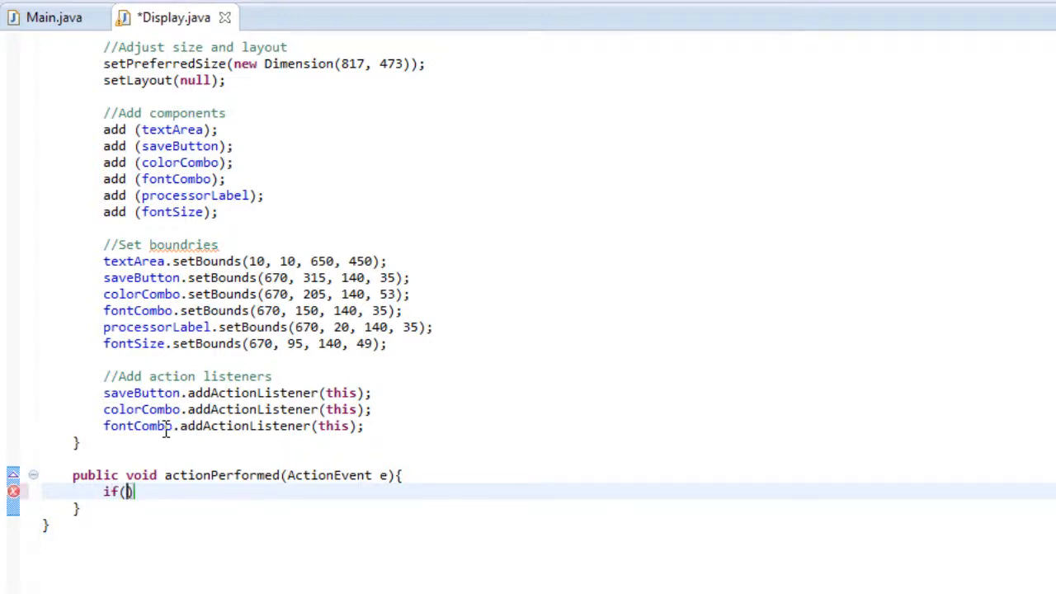
{"action": "type", "text": "e"}
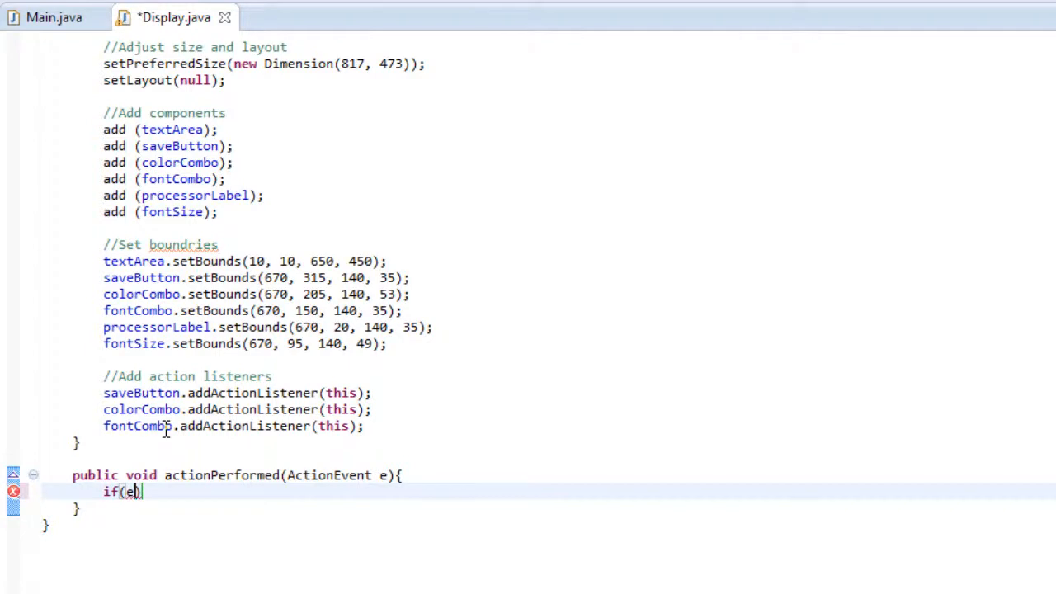
{"action": "type", "text": ".getSource"}
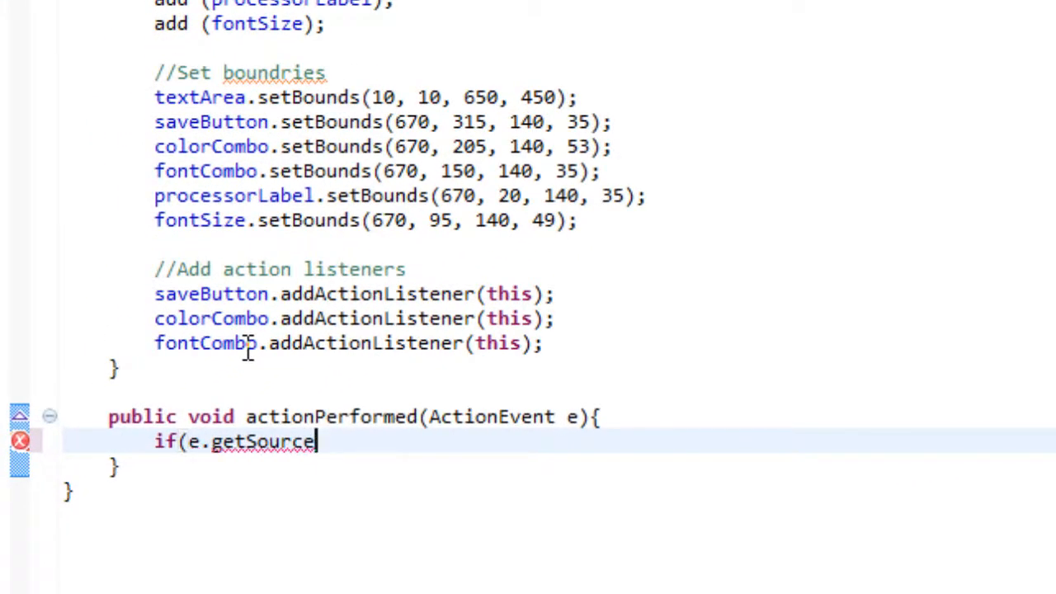
{"action": "type", "text": "())"}
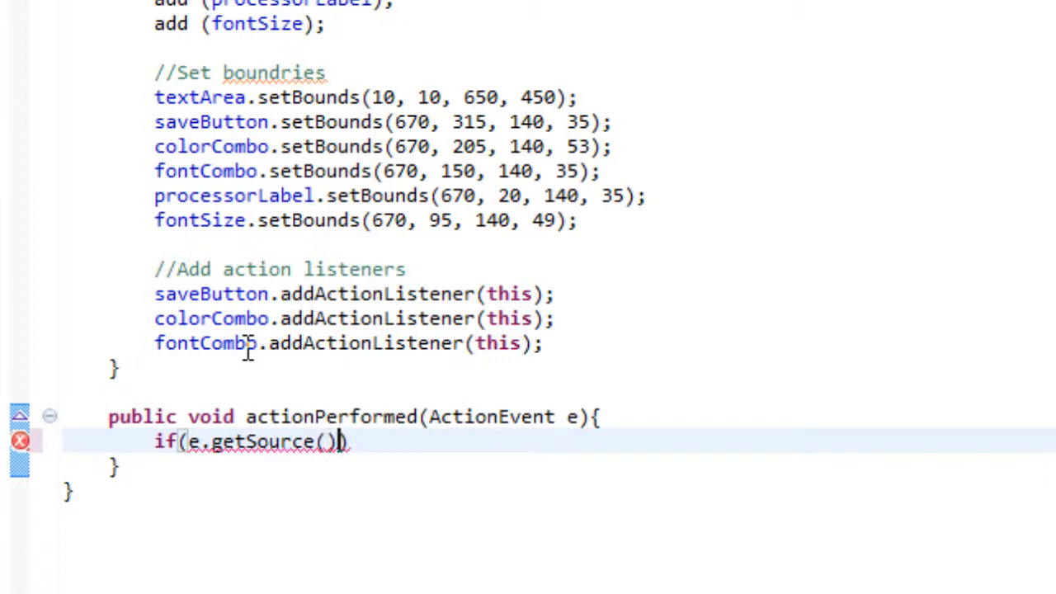
{"action": "type", "text": "="}
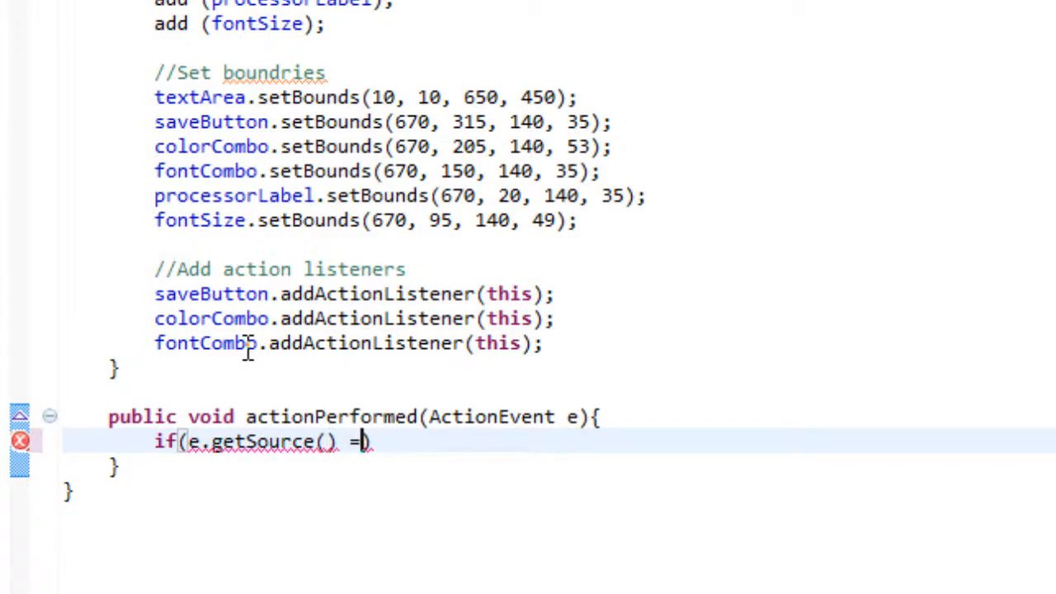
{"action": "type", "text": "= saveButton"}
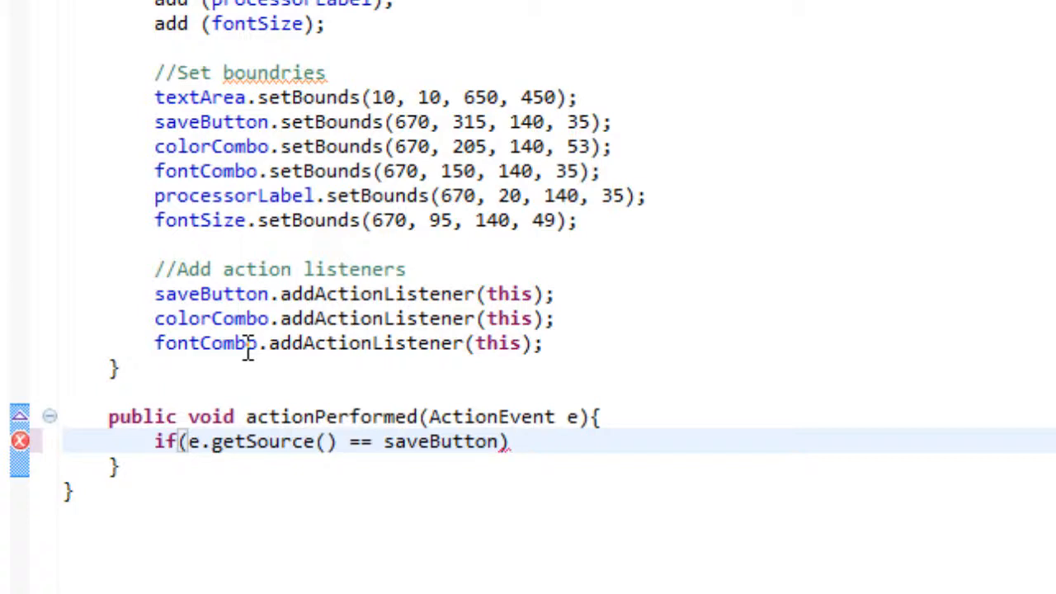
{"action": "type", "text": "{"}
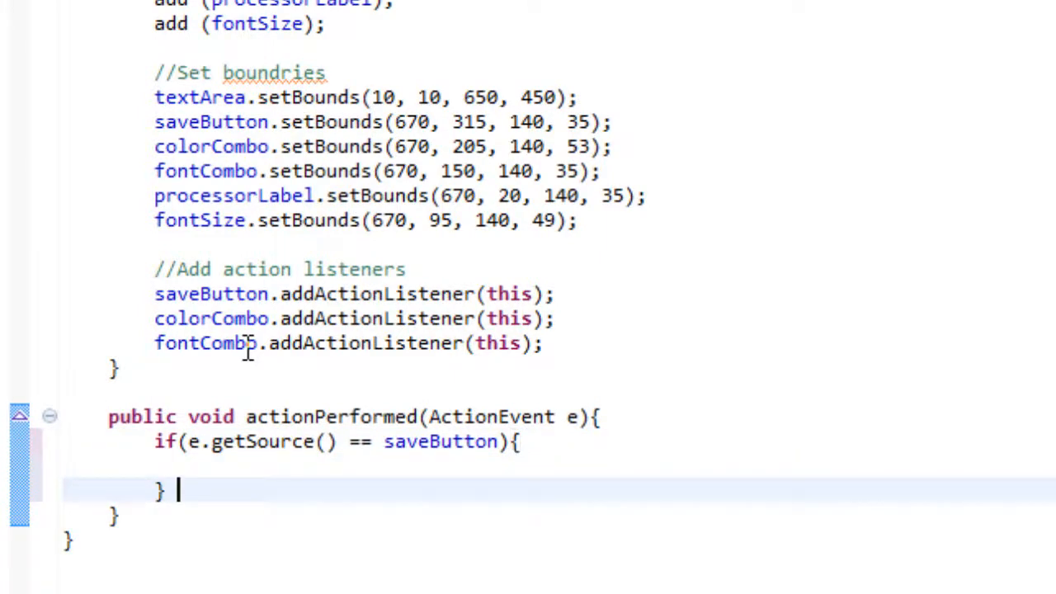
Write an empty if(e.getSource() == colorCombo){ } branch after the saveButton block.
{"action": "type", "text": "if(e)"}
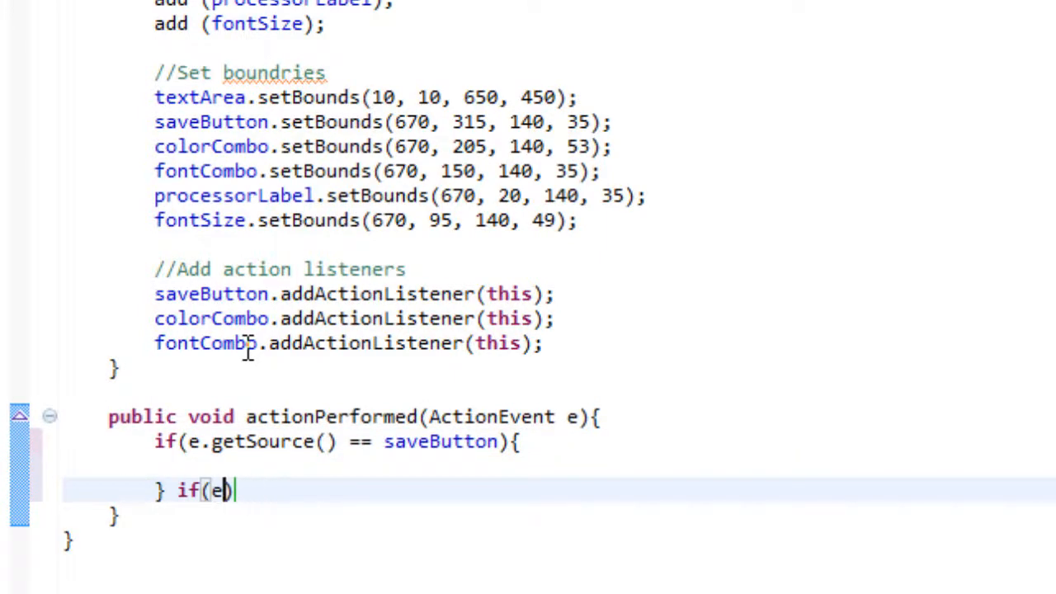
{"action": "type", "text": ".getSource)"}
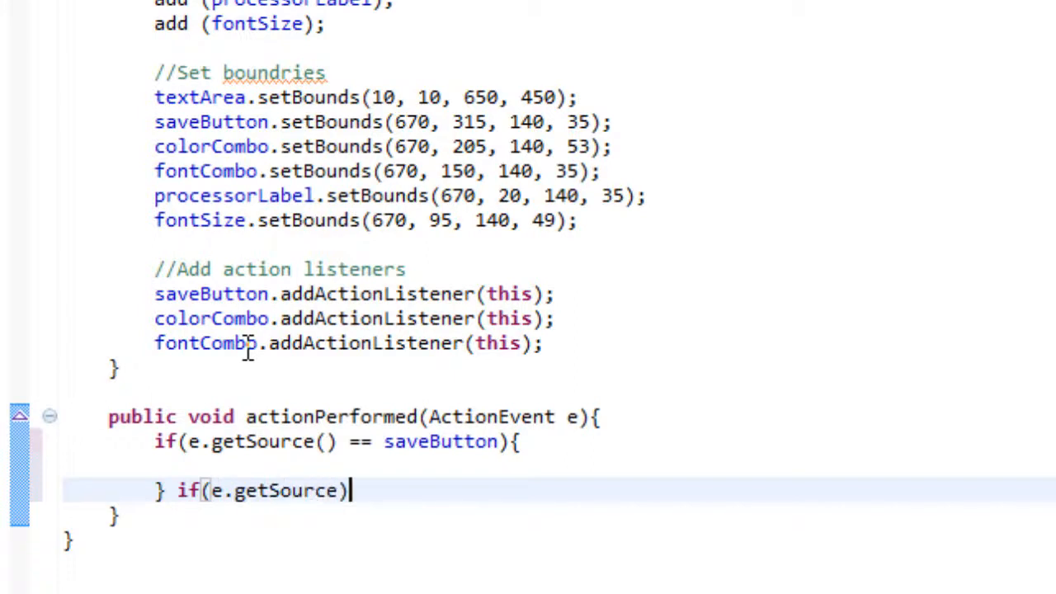
{"action": "type", "text": ")"}
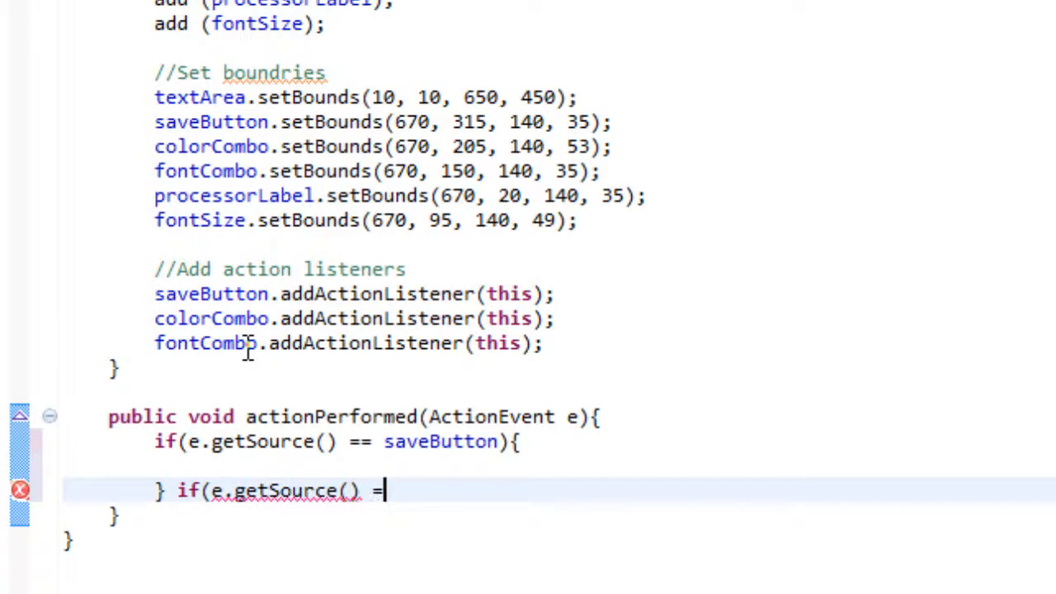
{"action": "type", "text": "= colorCombo"}
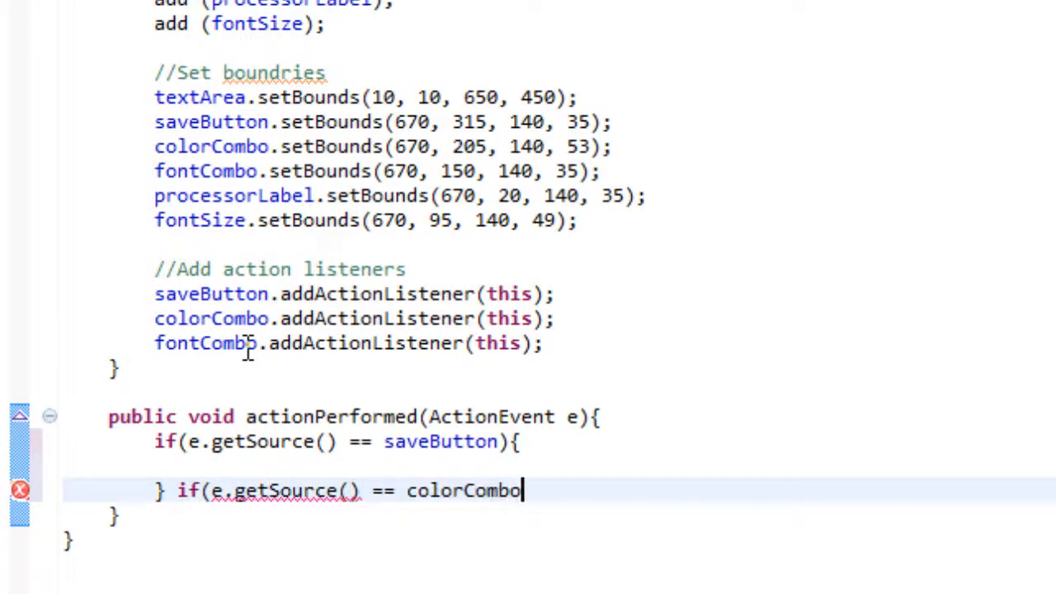
{"action": "type", "text": "{"}
{"action": "type", "text": "} if"}
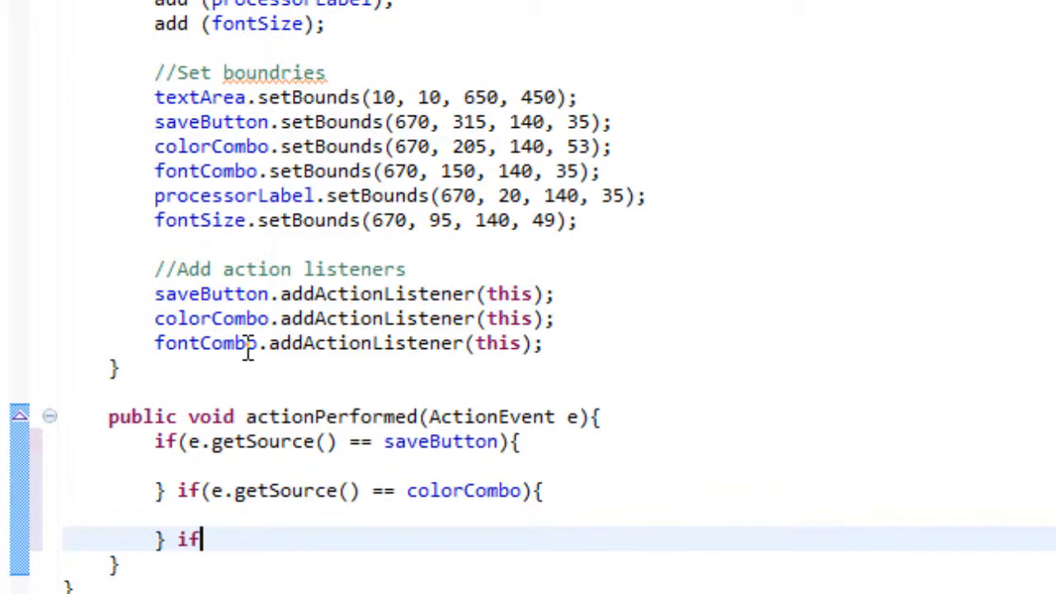
Write an empty if(e.getSource() == fontCombo){ } branch after the colorCombo block.
{"action": "type", "text": "(eg.)"}
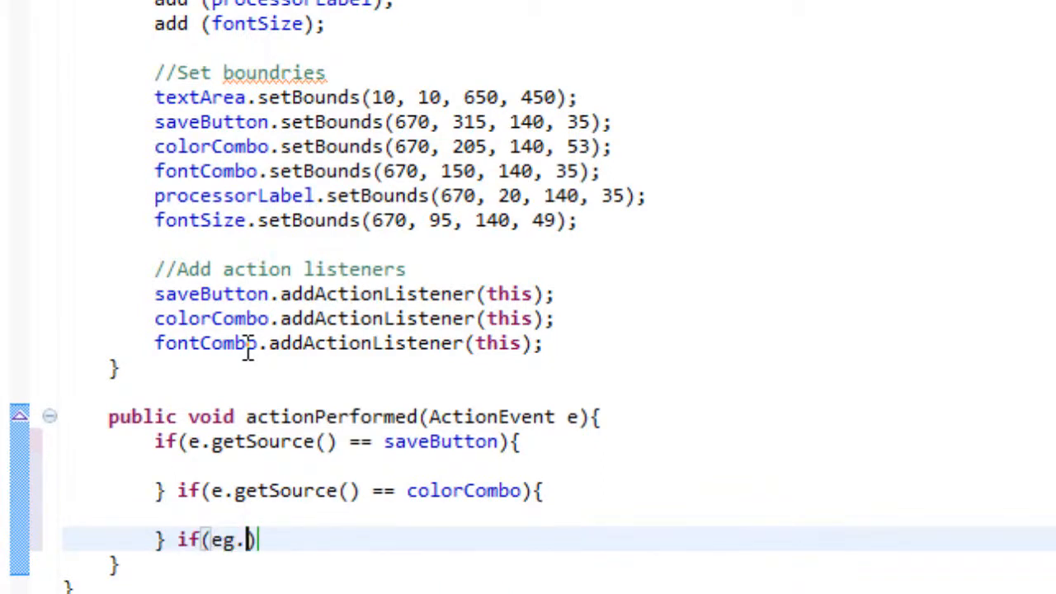
{"action": "type", "text": "g"}
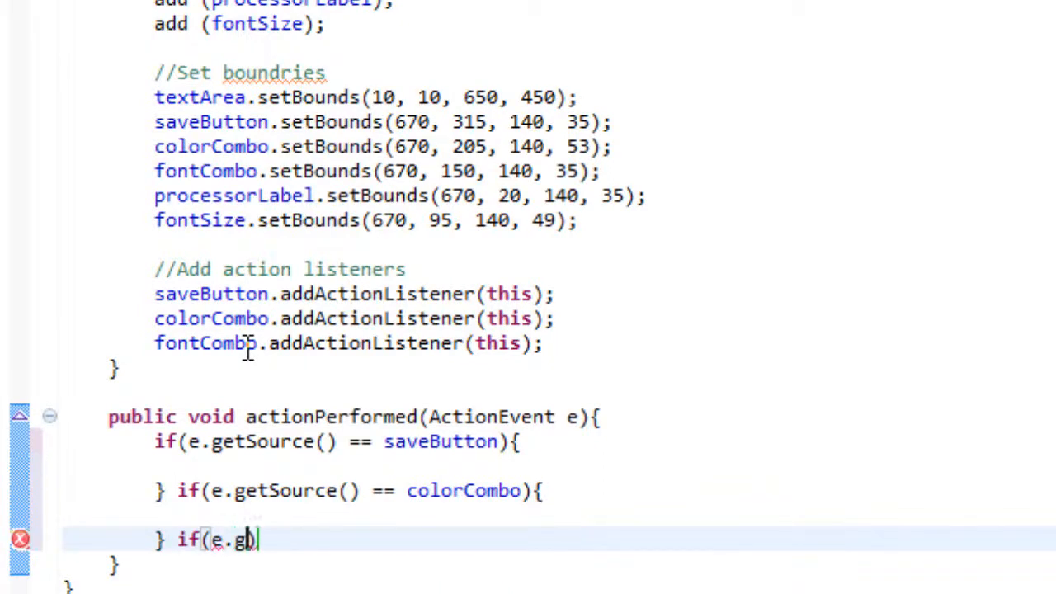
{"action": "type", "text": "etSource()"}
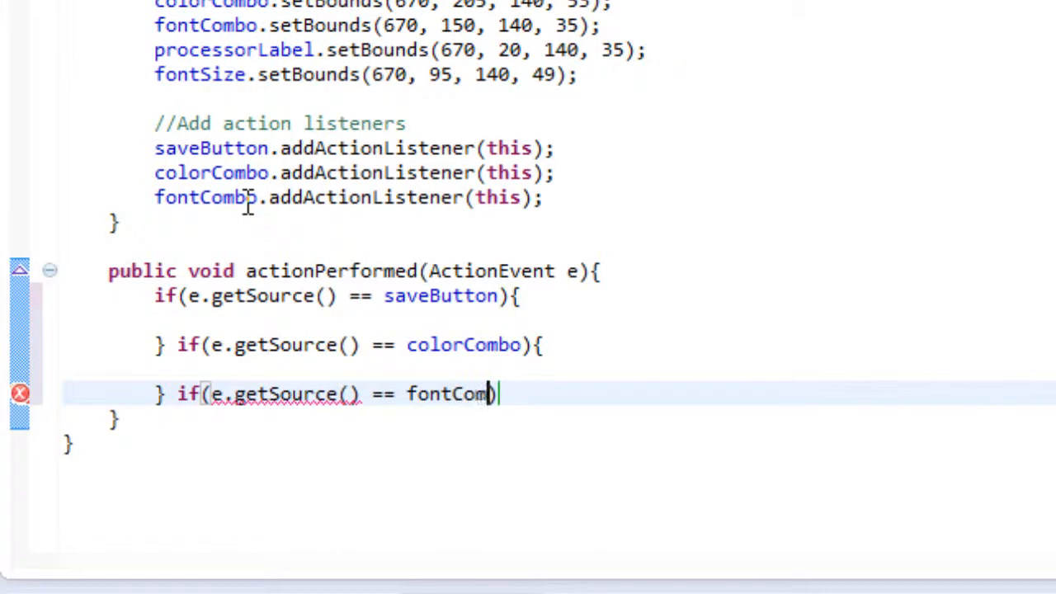
{"action": "type", "text": "o){"}
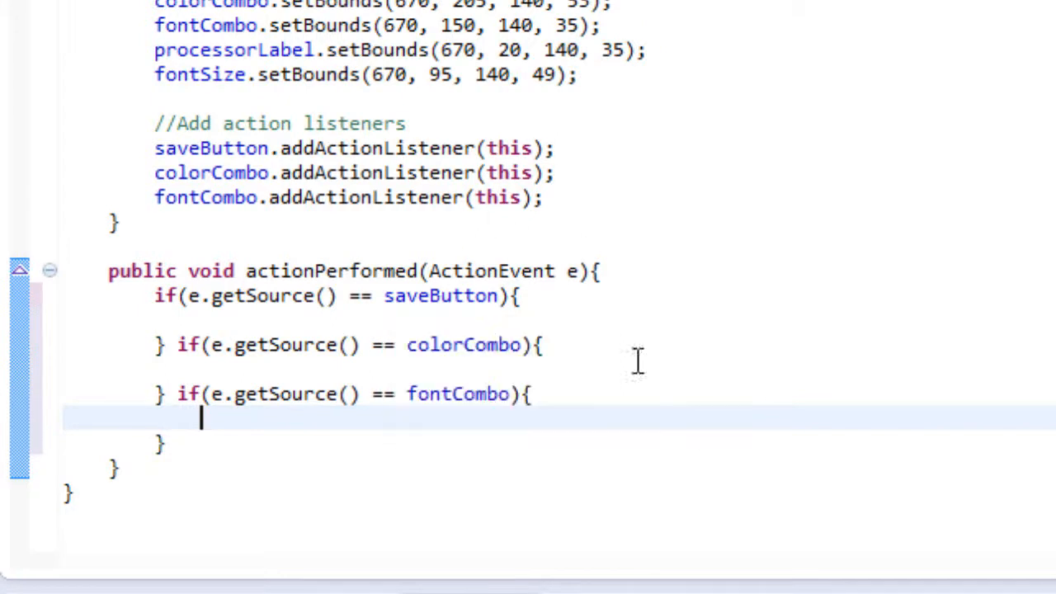
{"action": "mouse_move", "coordinate": [700, 369]}
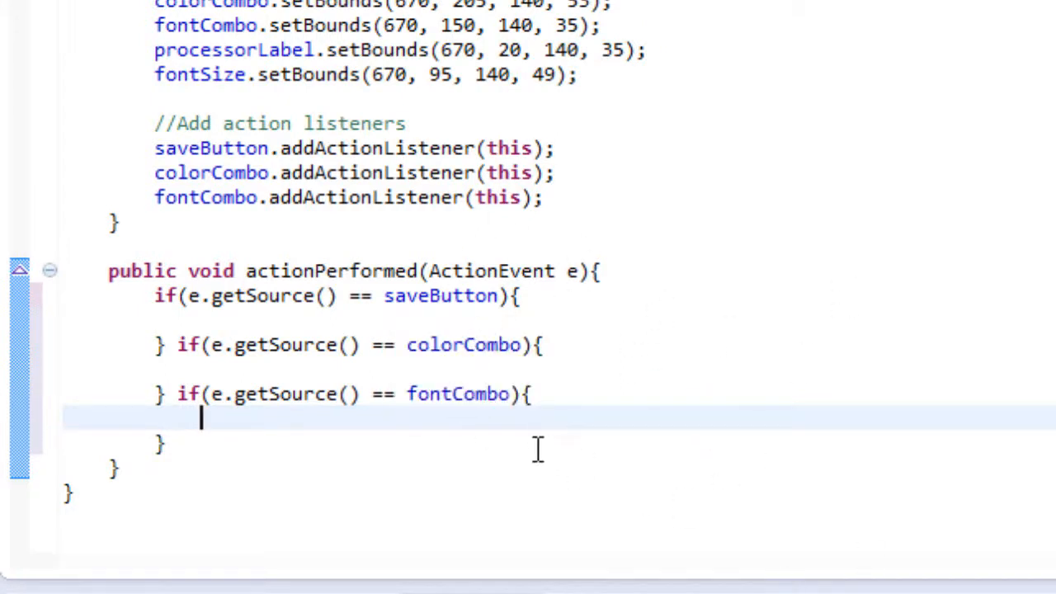
{"action": "mouse_move", "coordinate": [779, 383]}
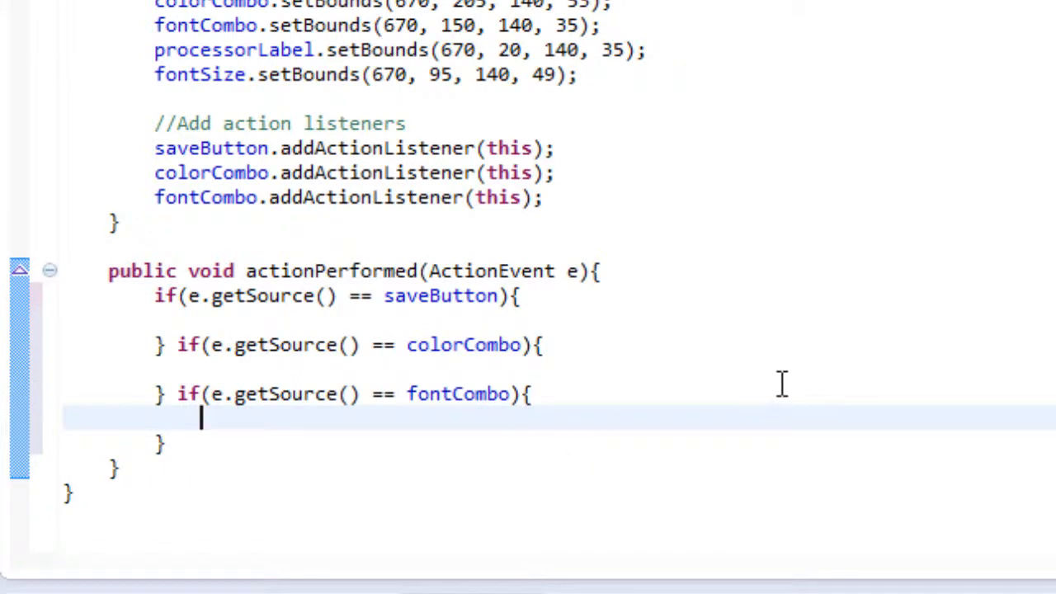
Place the cursor inside the empty saveButton and colorCombo branches to start filling them.
{"action": "left_click", "coordinate": [521, 296]}
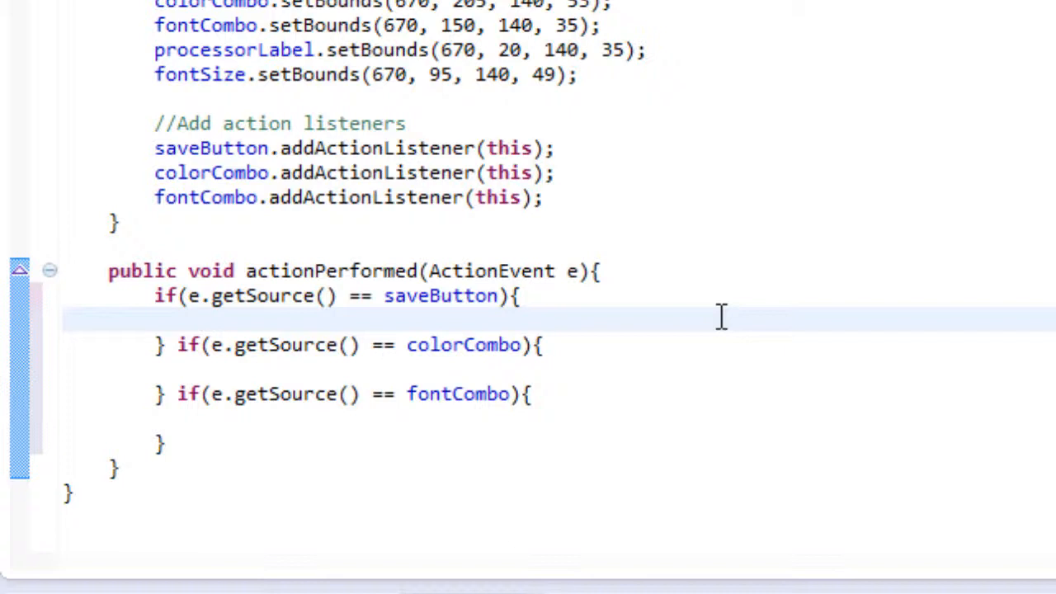
{"action": "mouse_move", "coordinate": [807, 422]}
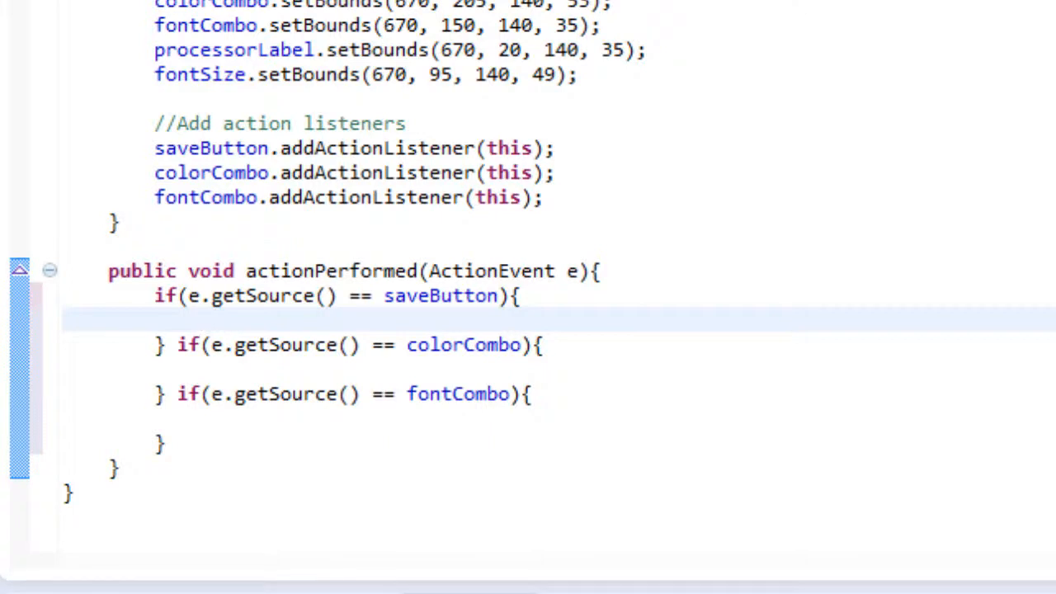
{"action": "mouse_move", "coordinate": [327, 338]}
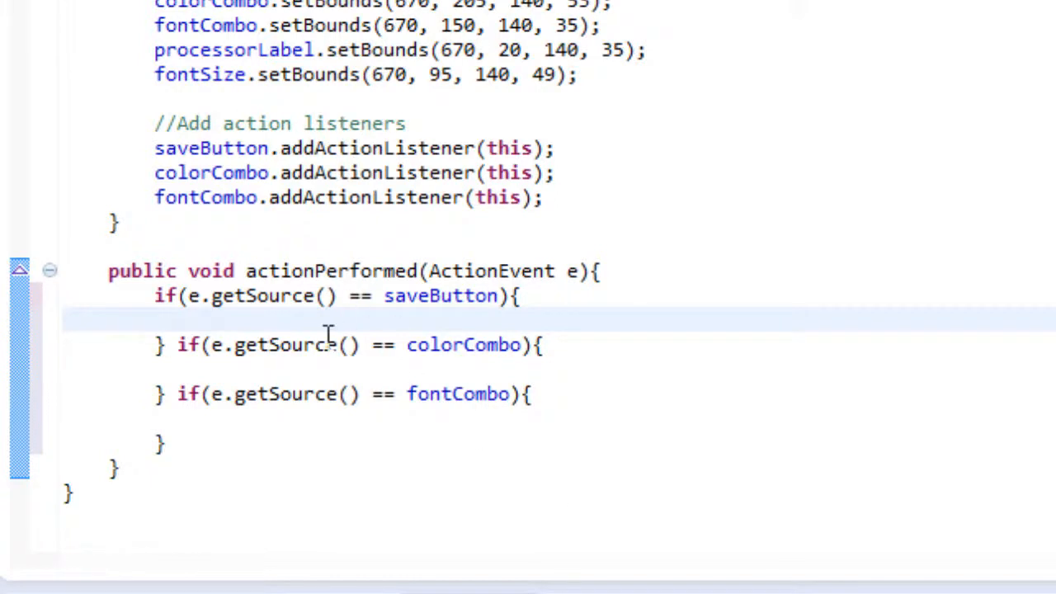
{"action": "mouse_move", "coordinate": [1008, 436]}
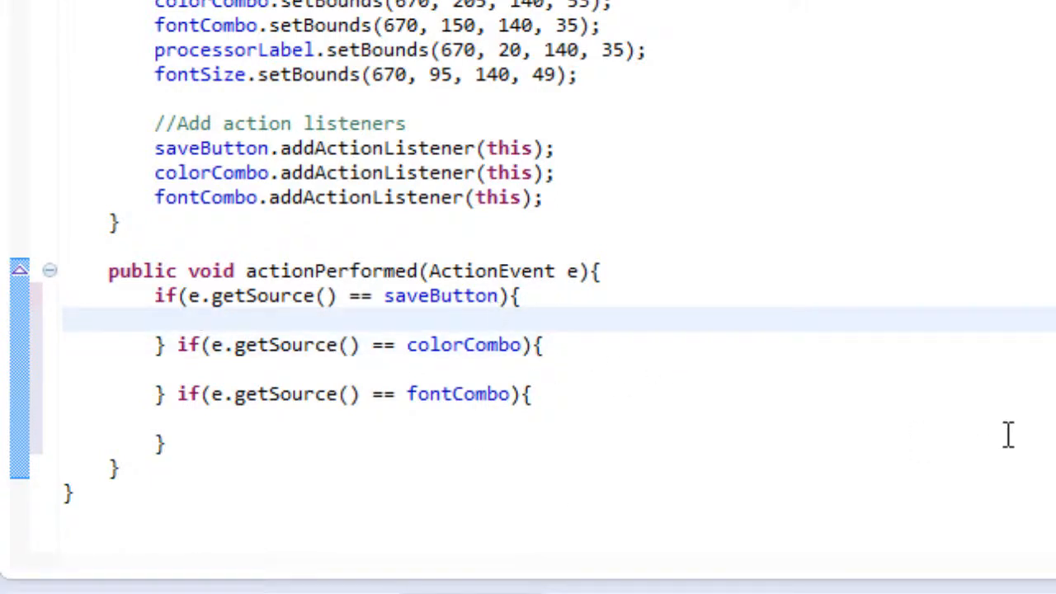
{"action": "left_click", "coordinate": [198, 320]}
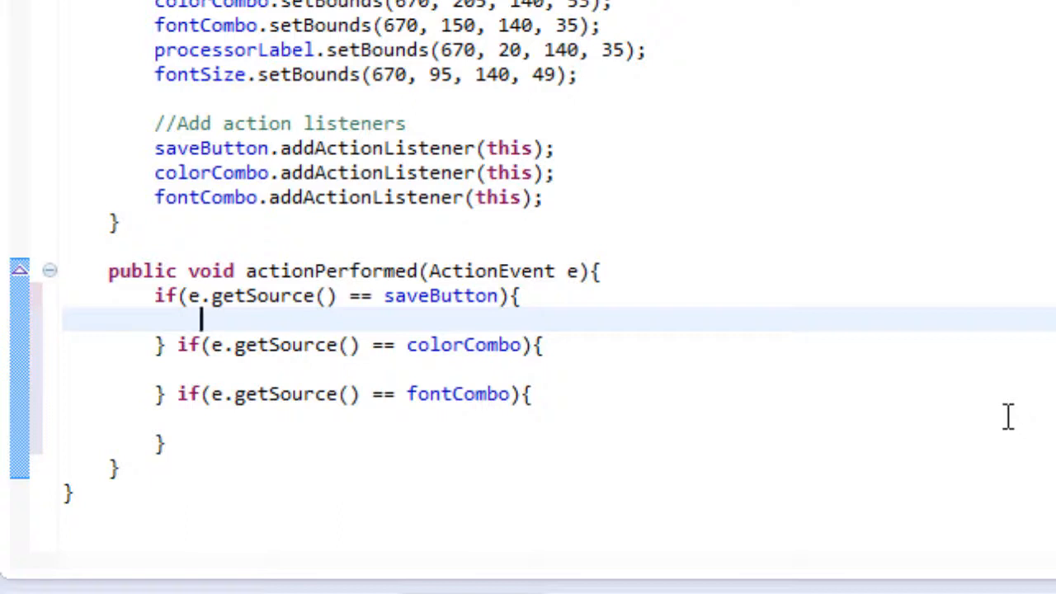
{"action": "mouse_move", "coordinate": [1049, 445]}
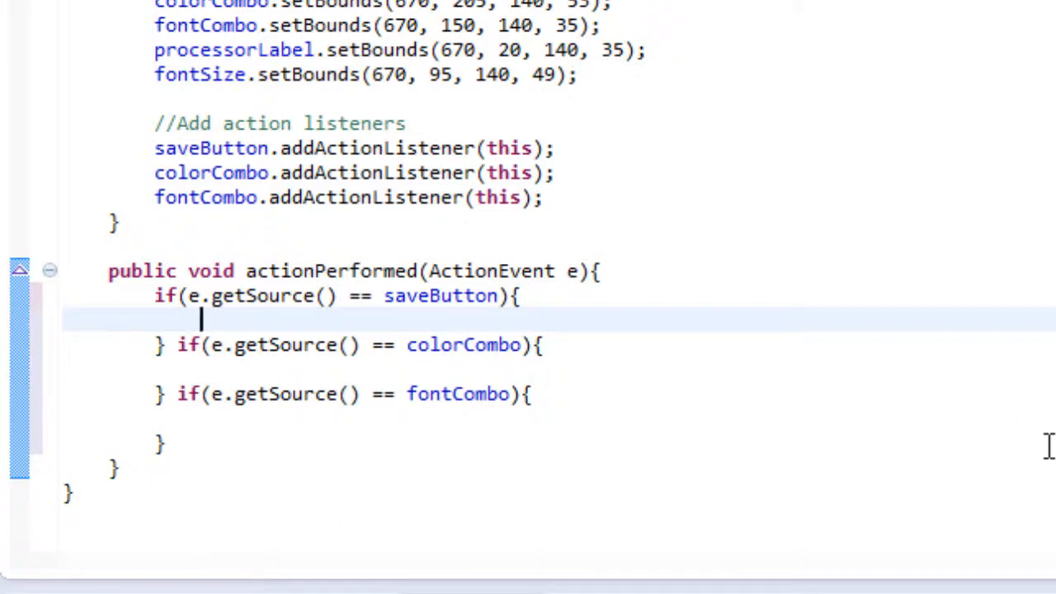
{"action": "mouse_move", "coordinate": [733, 378]}
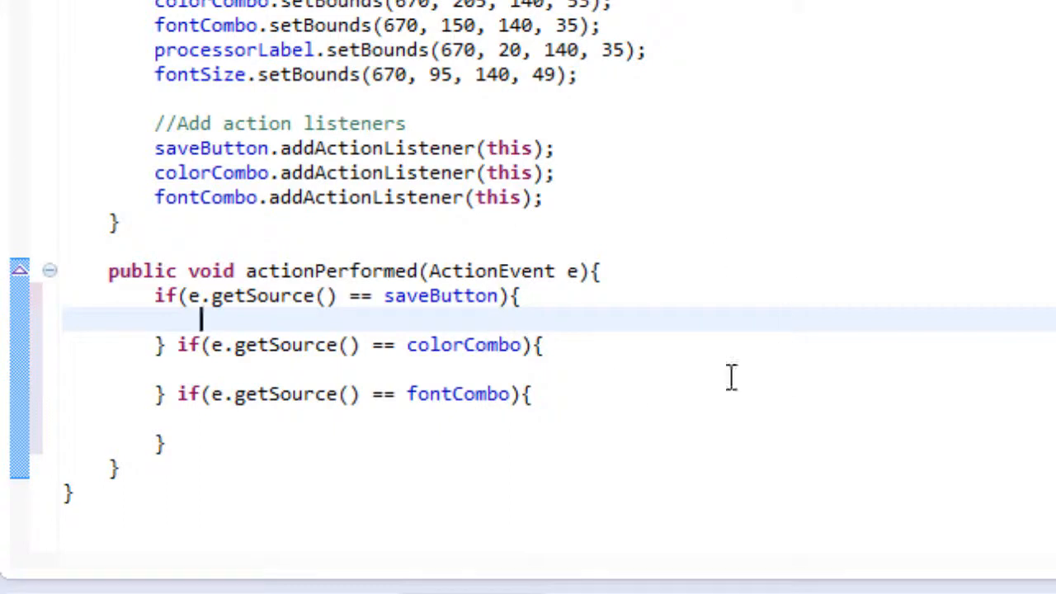
{"action": "mouse_move", "coordinate": [722, 292]}
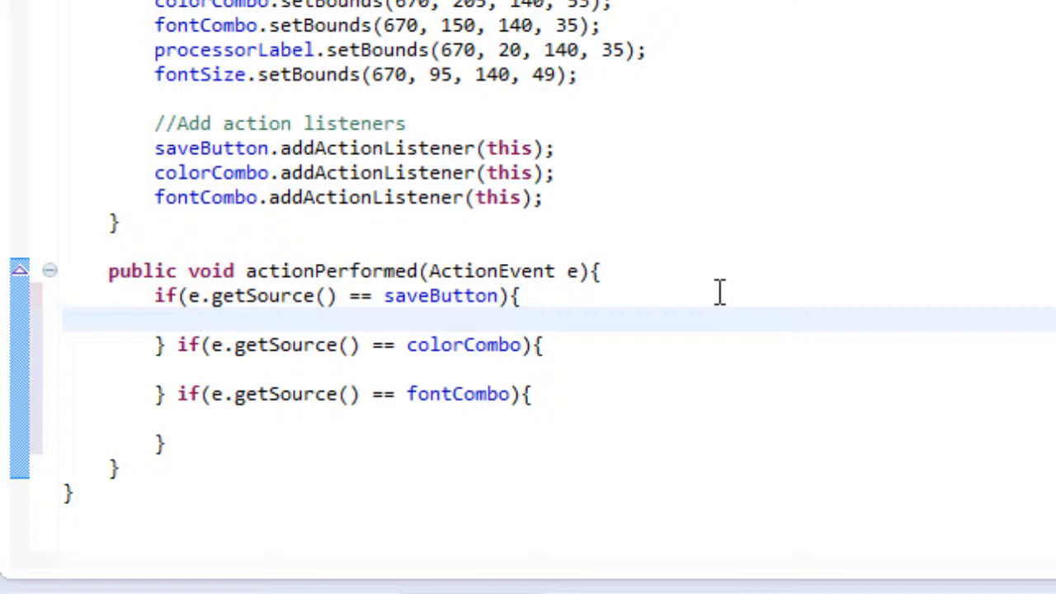
{"action": "mouse_move", "coordinate": [805, 344]}
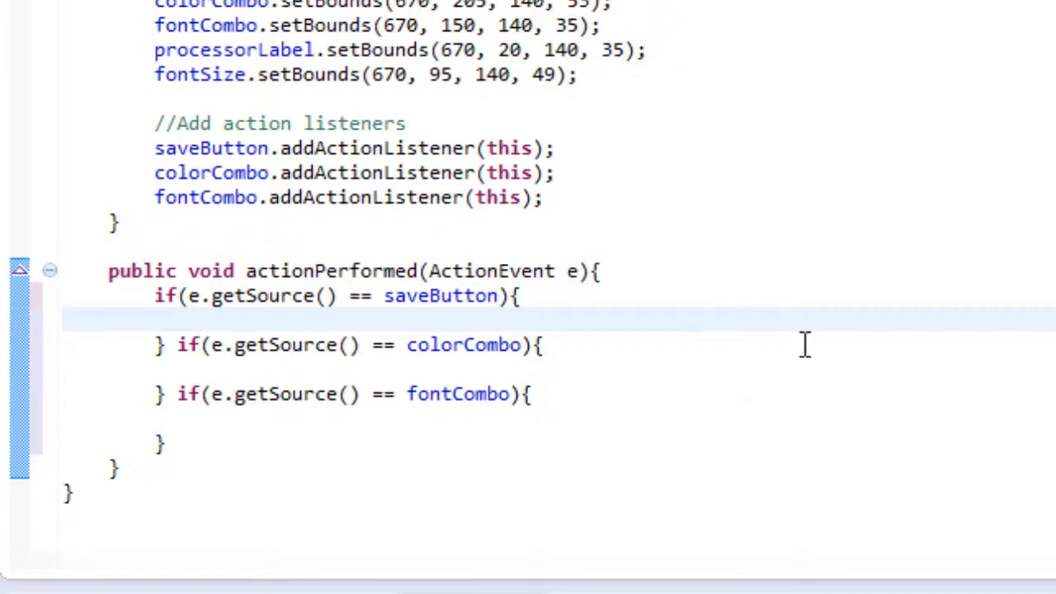
{"action": "left_click", "coordinate": [201, 370]}
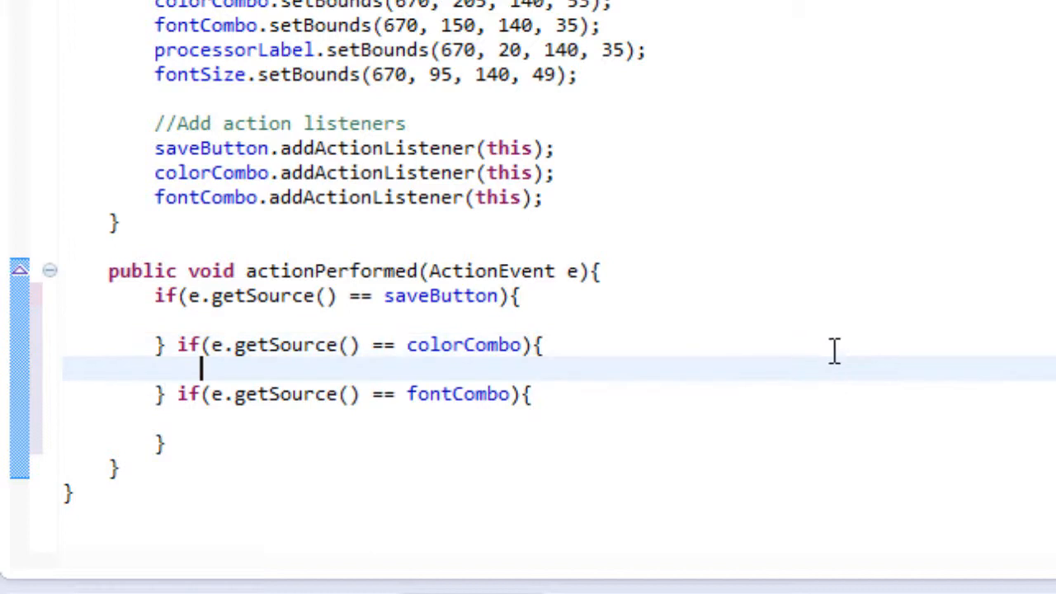
{"action": "mouse_move", "coordinate": [995, 322]}
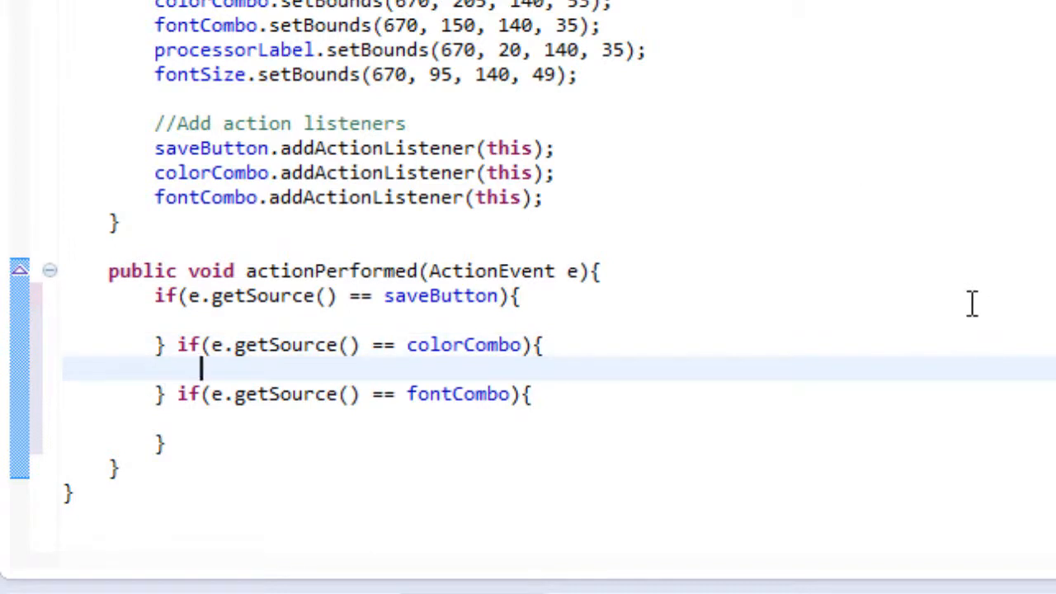
Comment the three branches with //Call save class, //Call color class and //Call font class.
{"action": "type", "text": "/"}
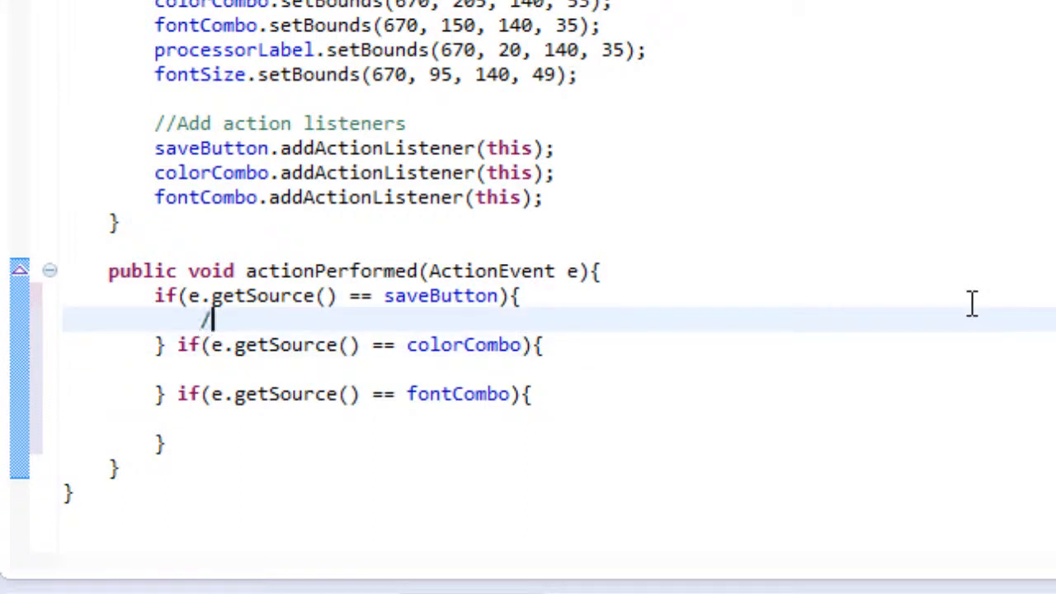
{"action": "type", "text": "/"}
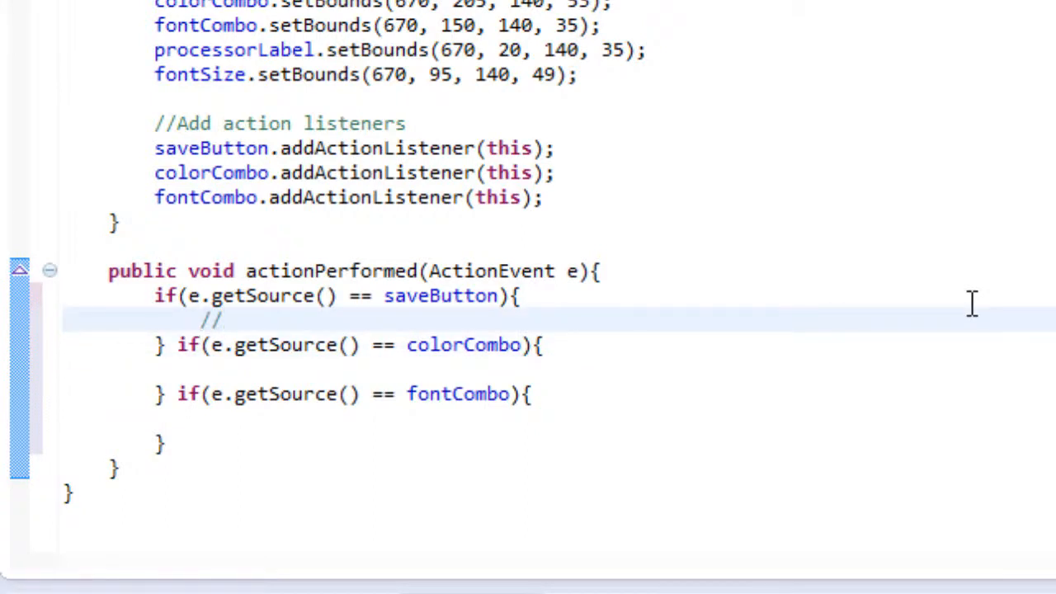
{"action": "type", "text": "Call save"}
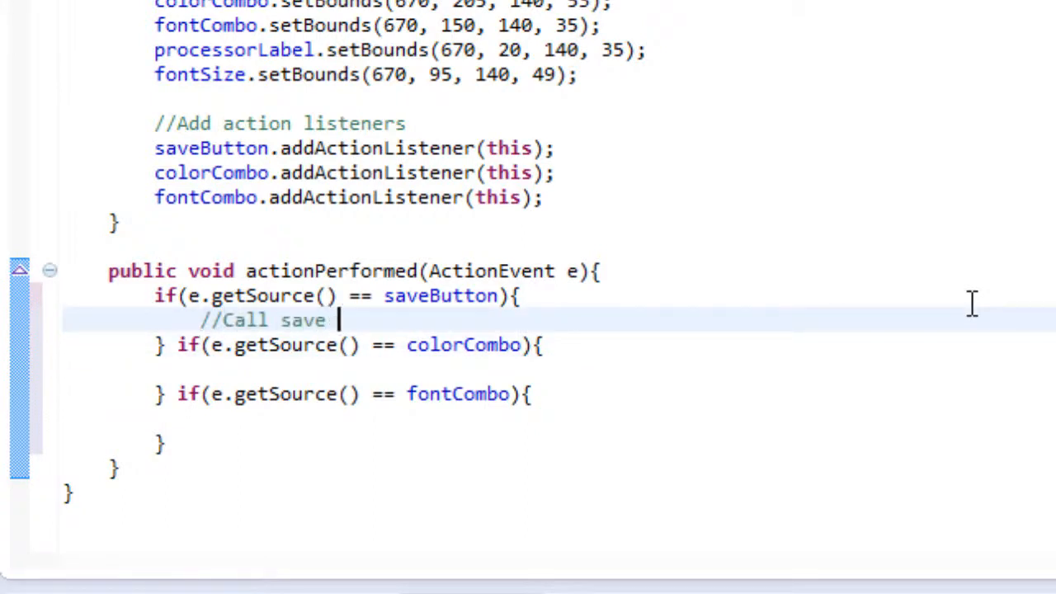
{"action": "type", "text": "class"}
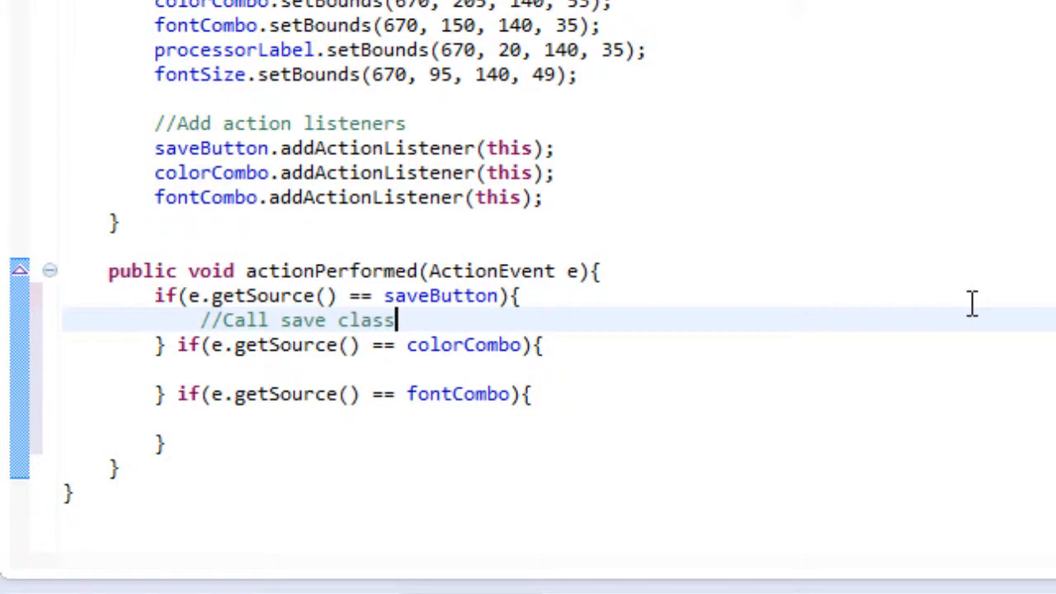
{"action": "type", "text": "//"}
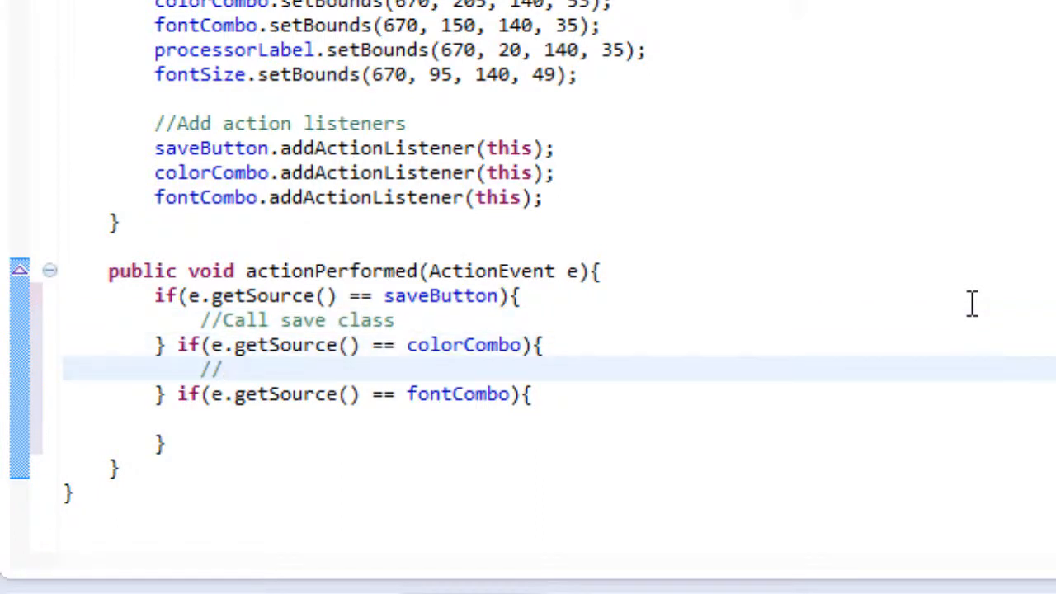
{"action": "type", "text": "Call color c"}
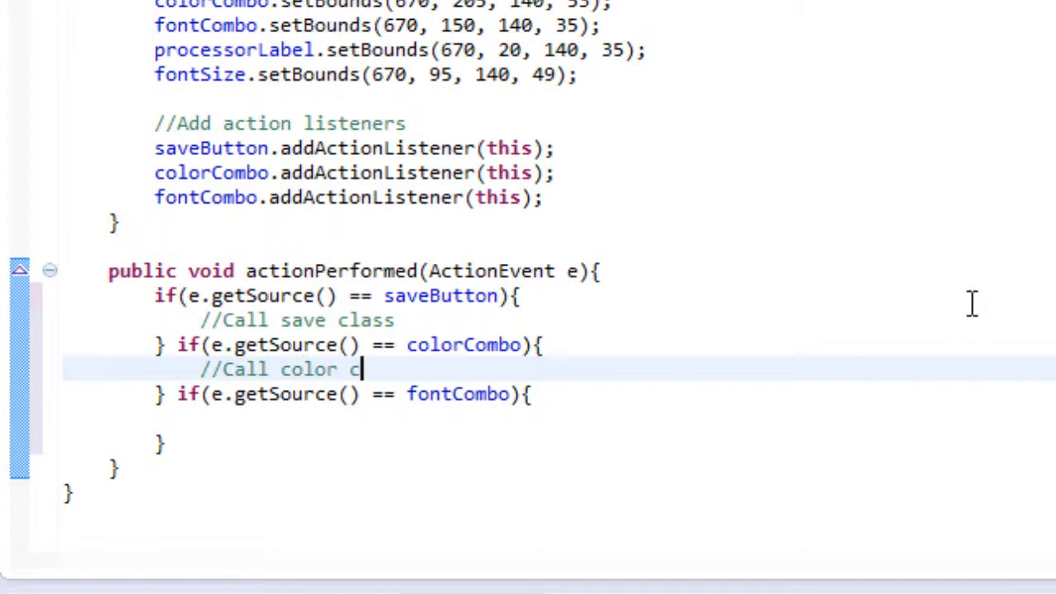
{"action": "type", "text": "lass"}
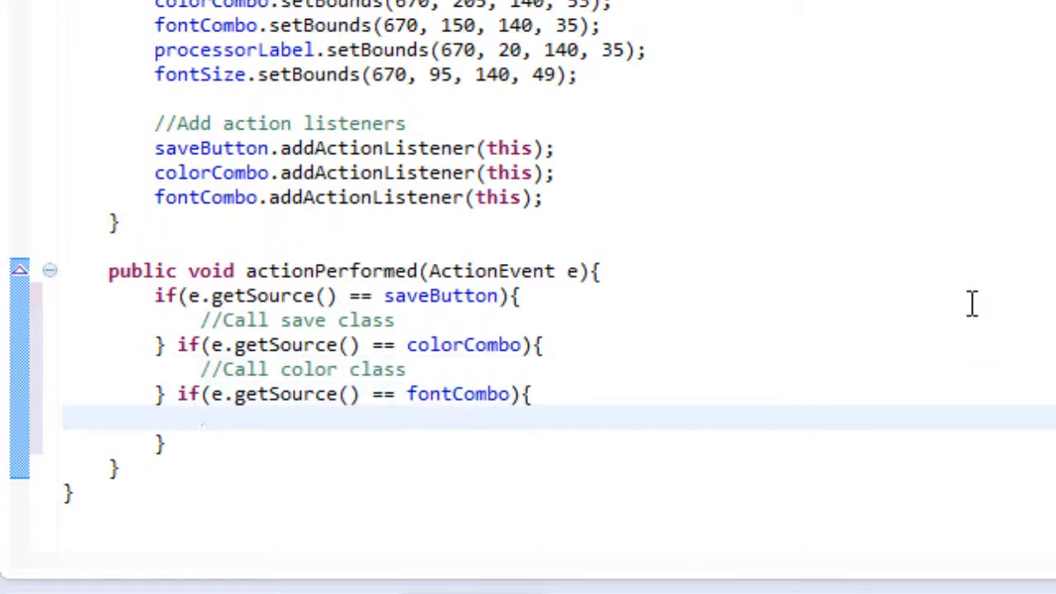
{"action": "type", "text": "//Call font c"}
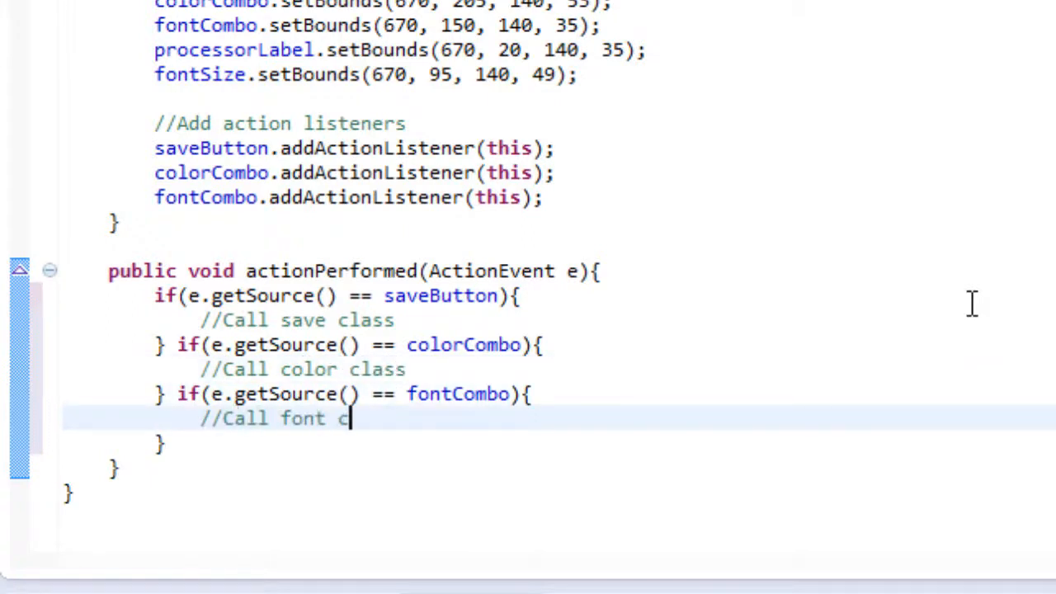
{"action": "type", "text": "lass"}
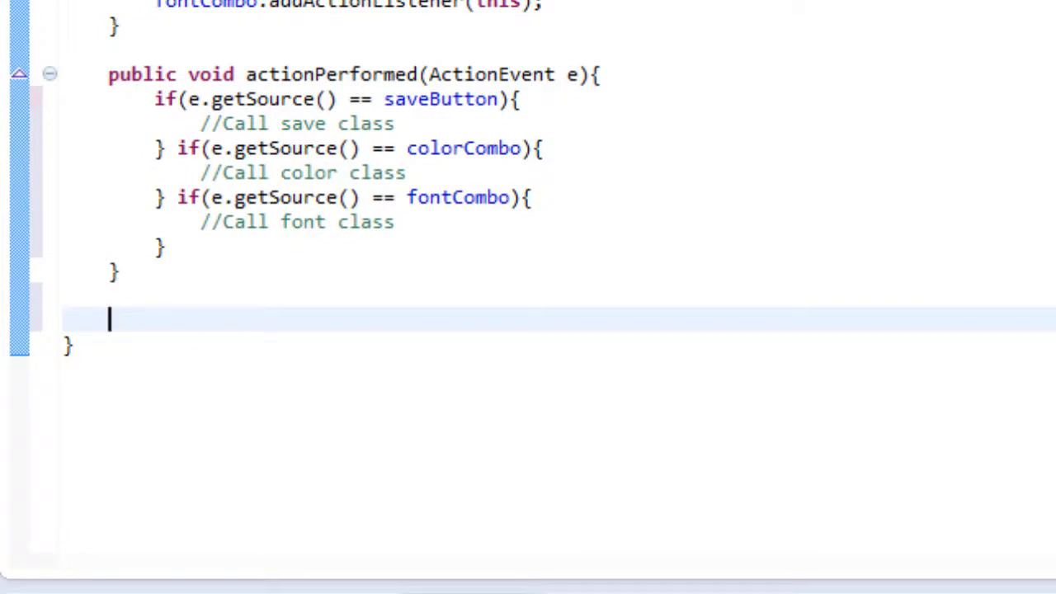
Write public JTextPane getText(){ return textArea; }, correcting the misspelled return.
{"action": "type", "text": "public"}
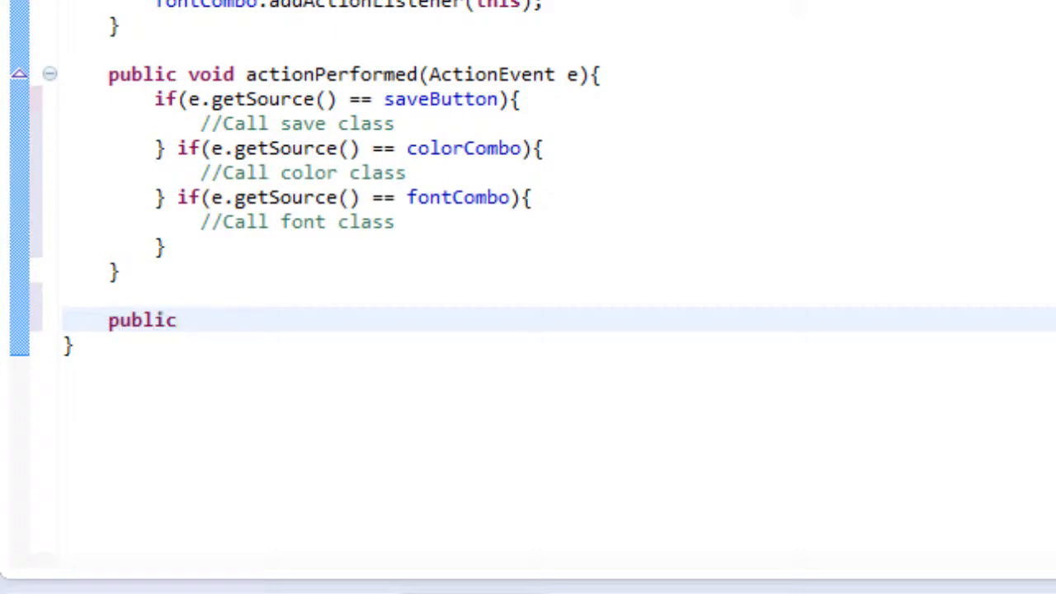
{"action": "type", "text": "JTextPan"}
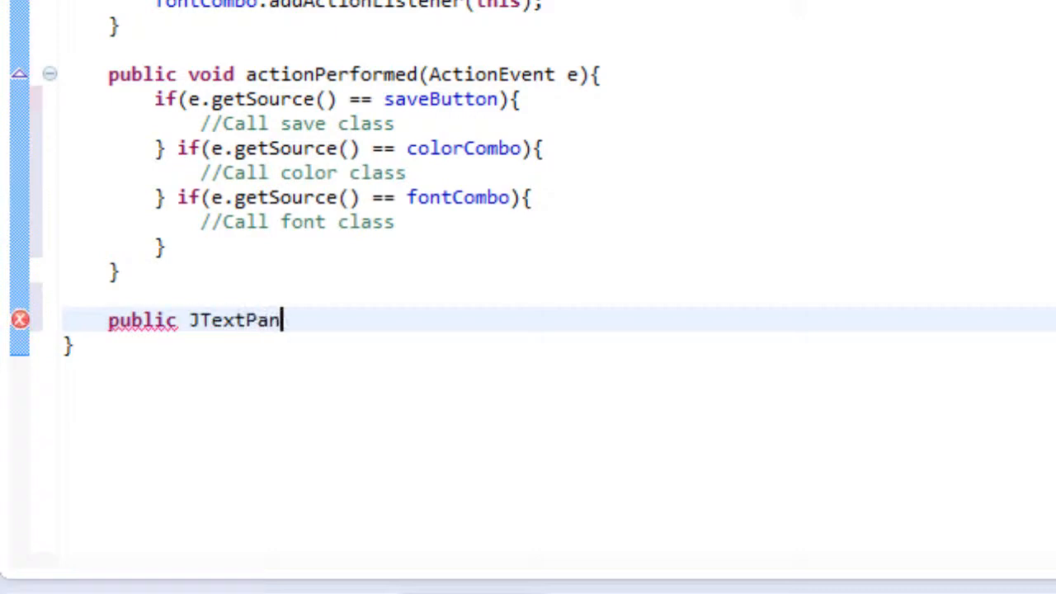
{"action": "type", "text": "e getText(){"}
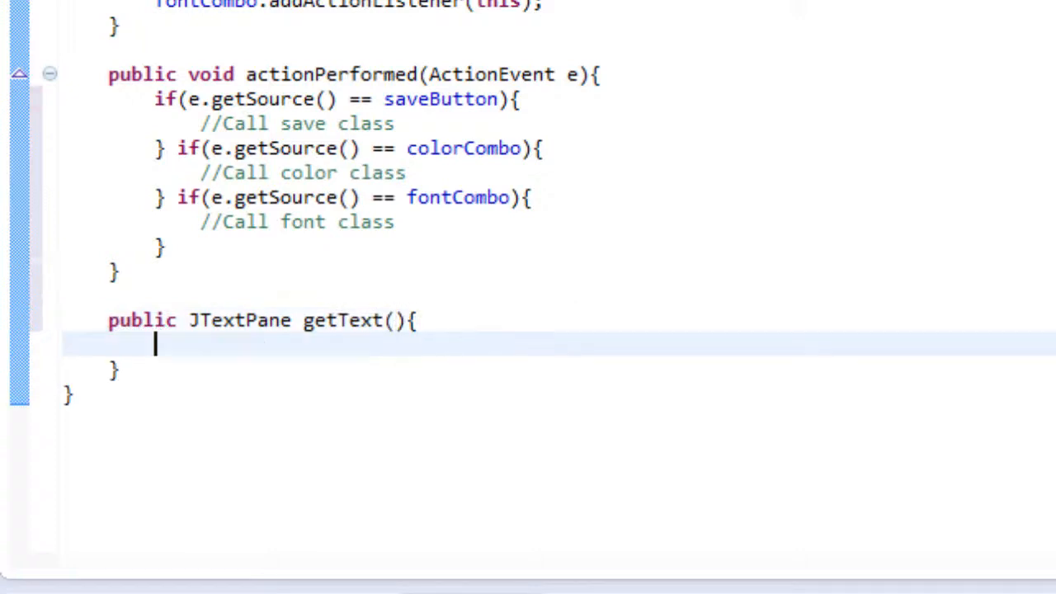
{"action": "type", "text": "retru"}
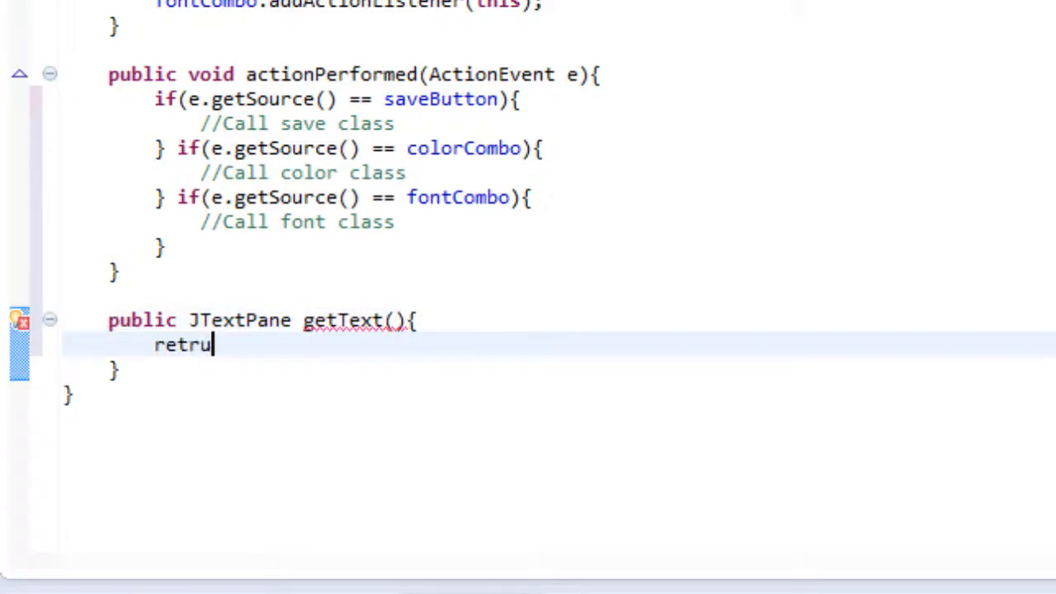
{"action": "key", "text": "BackSpace"}
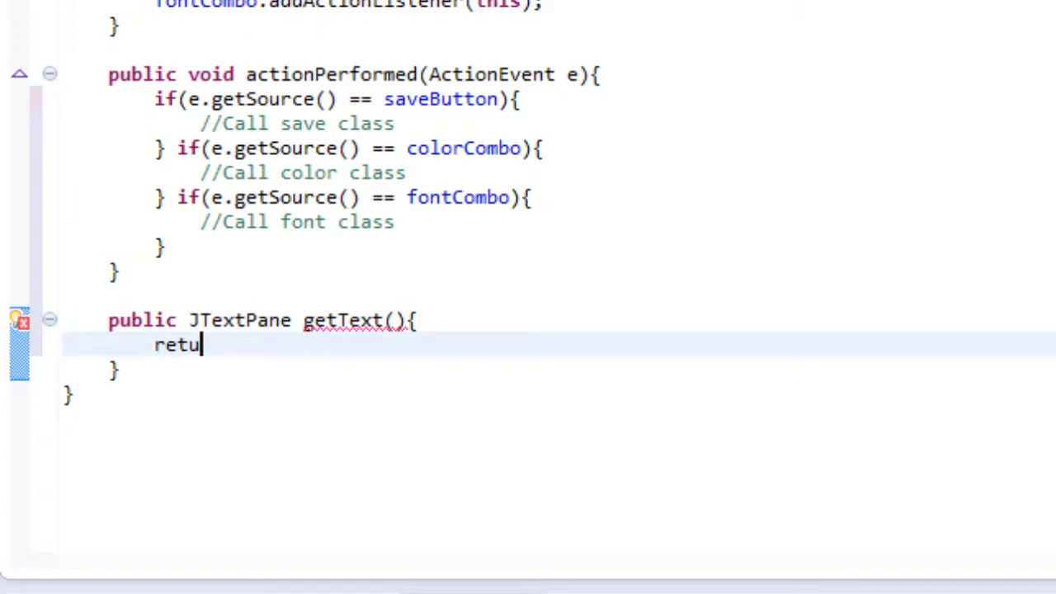
{"action": "type", "text": "rn textAre"}
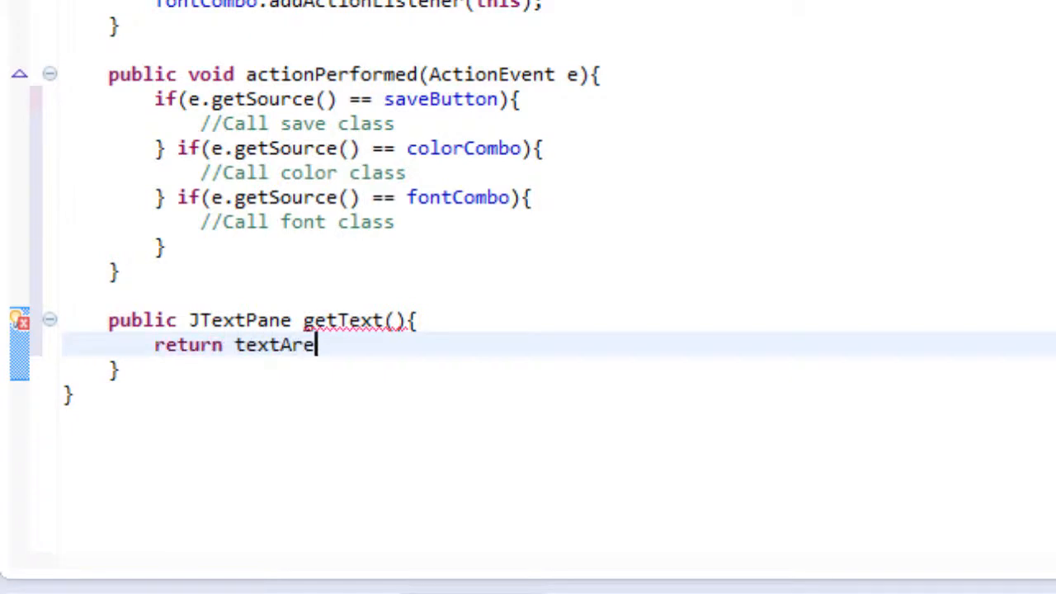
{"action": "type", "text": "a;"}
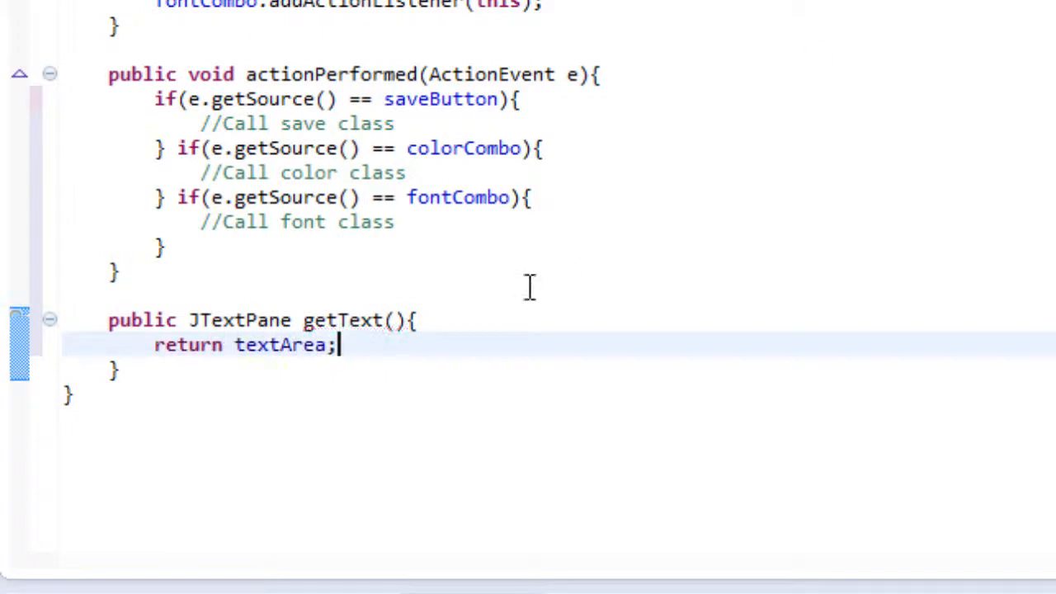
{"action": "mouse_move", "coordinate": [294, 322]}
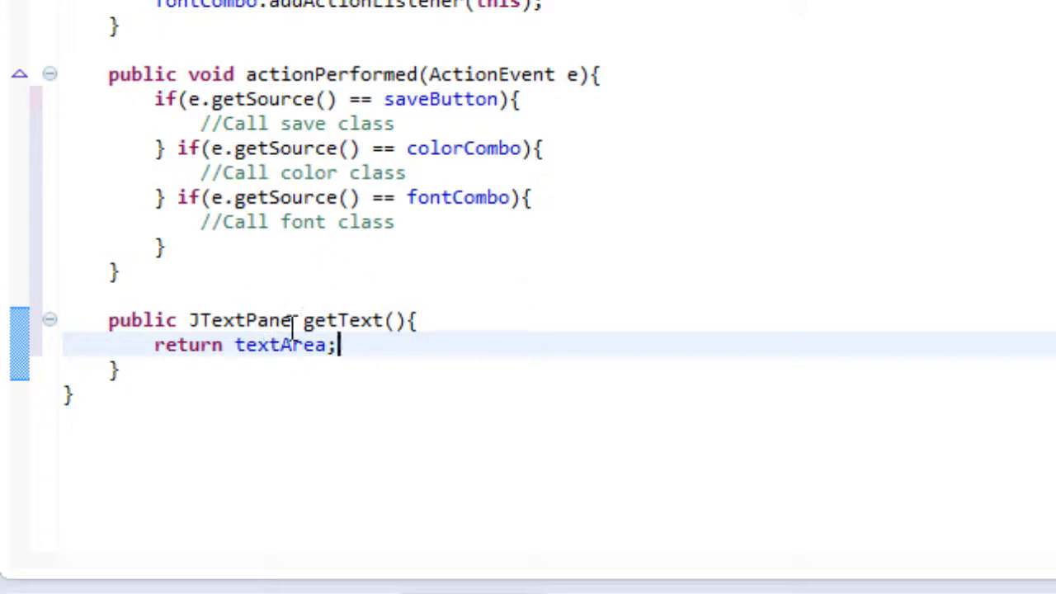
{"action": "mouse_move", "coordinate": [692, 229]}
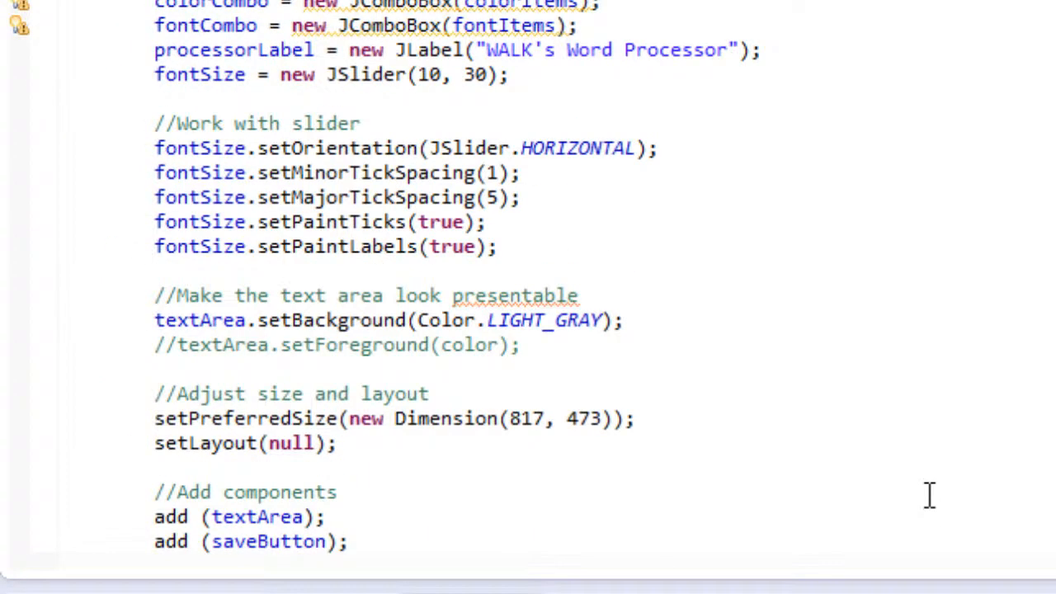
{"action": "scroll", "scroll_direction": "down", "scroll_amount": 3}
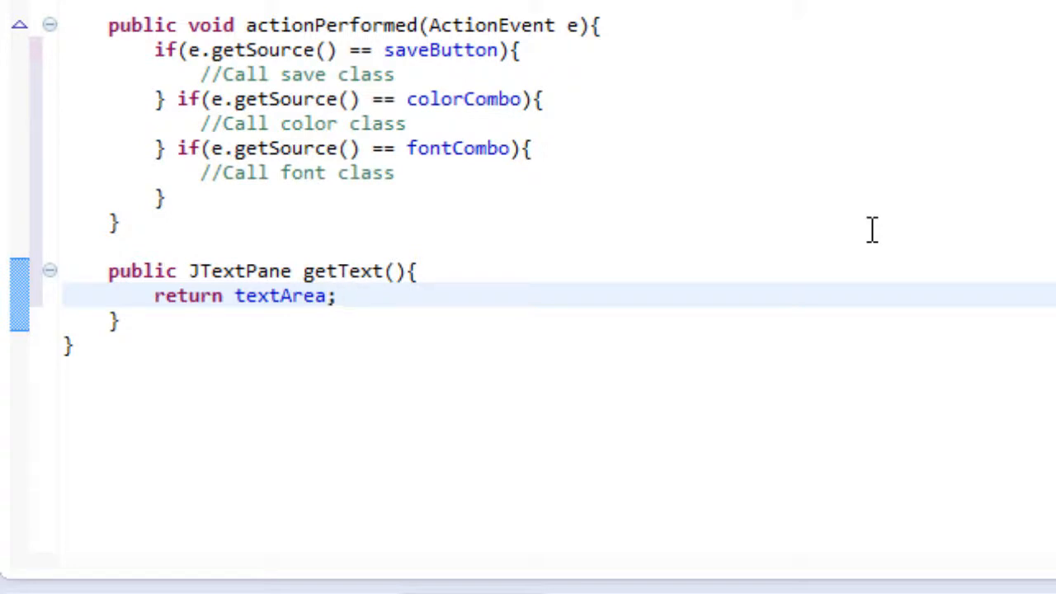
{"action": "mouse_move", "coordinate": [721, 122]}
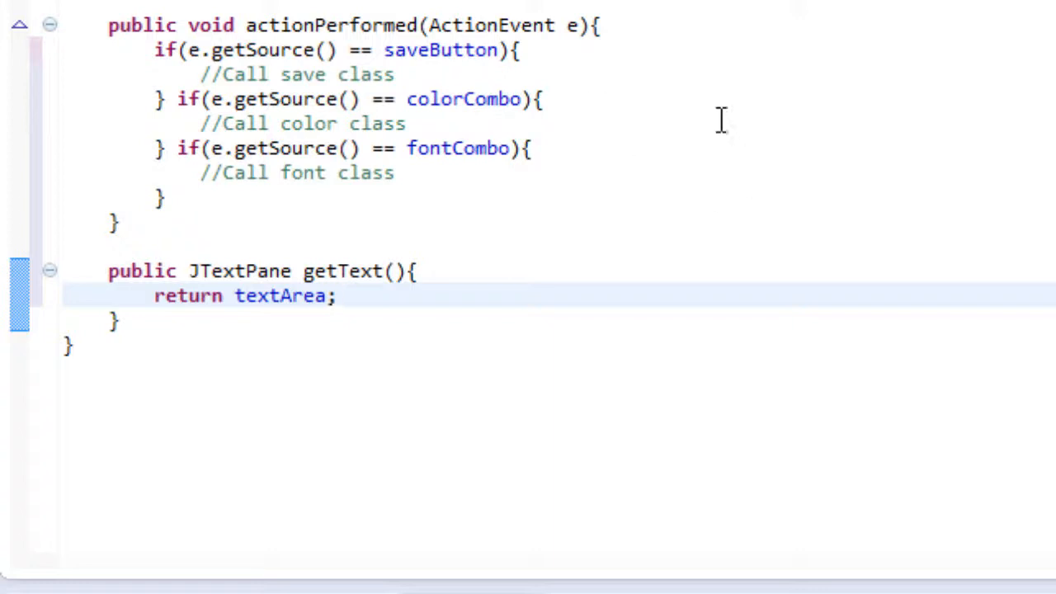
{"action": "mouse_move", "coordinate": [183, 65]}
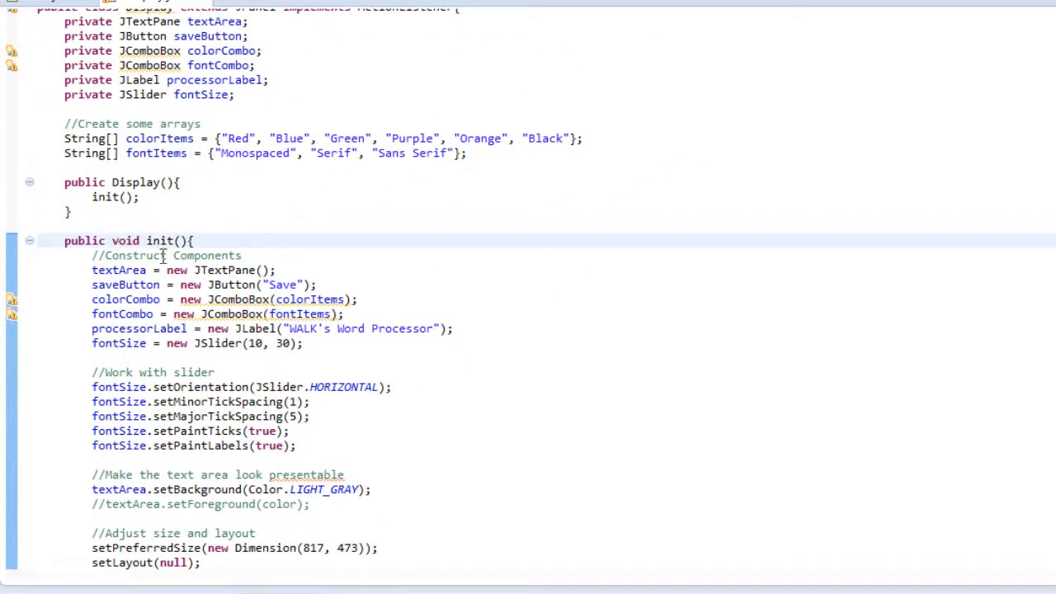
{"action": "scroll", "scroll_direction": "down", "scroll_amount": 3}
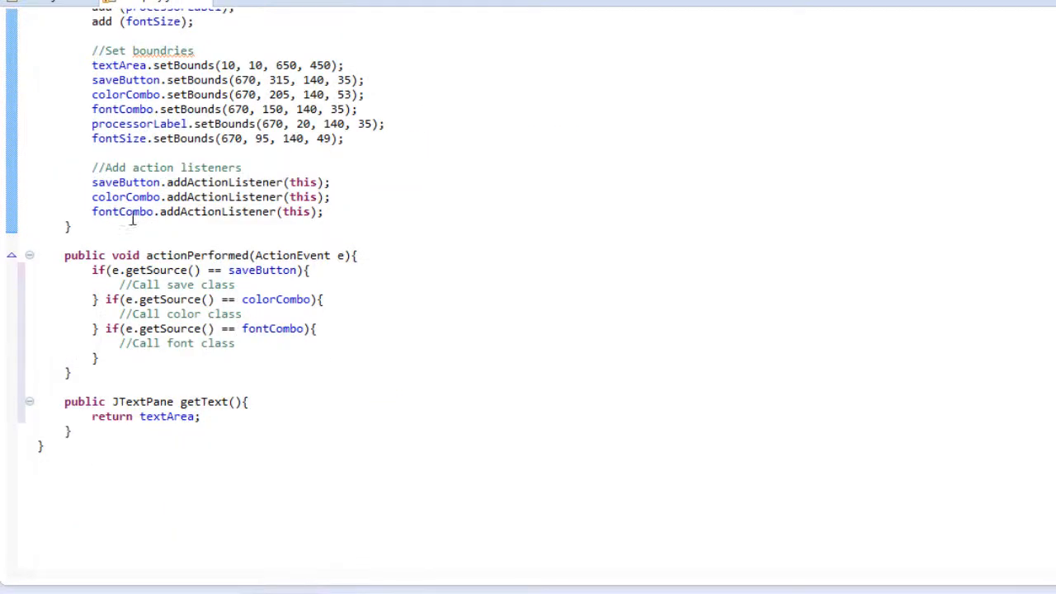
{"action": "double_click", "coordinate": [125, 254]}
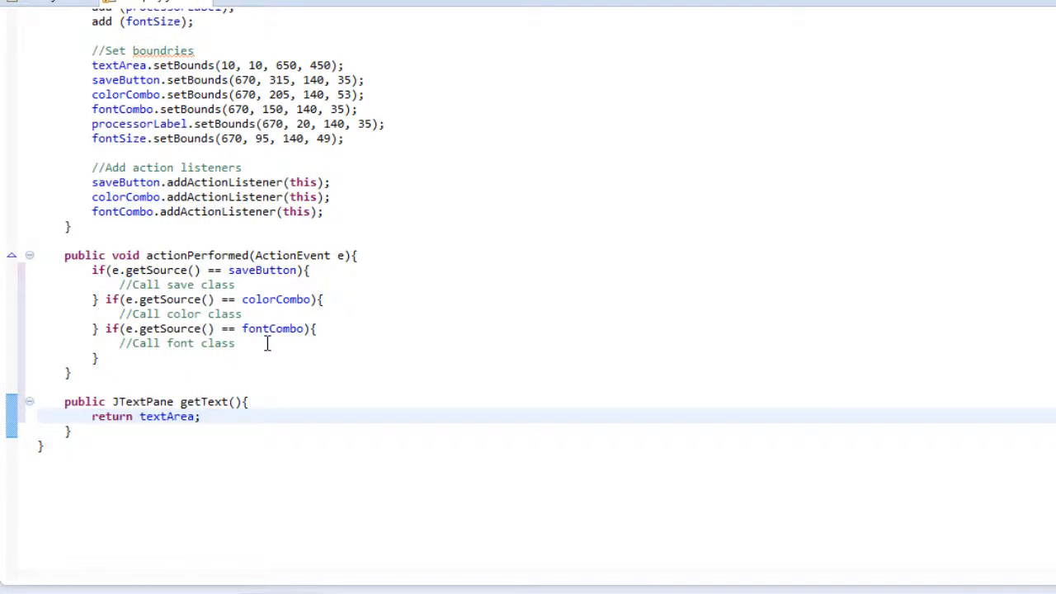
{"action": "mouse_move", "coordinate": [168, 421]}
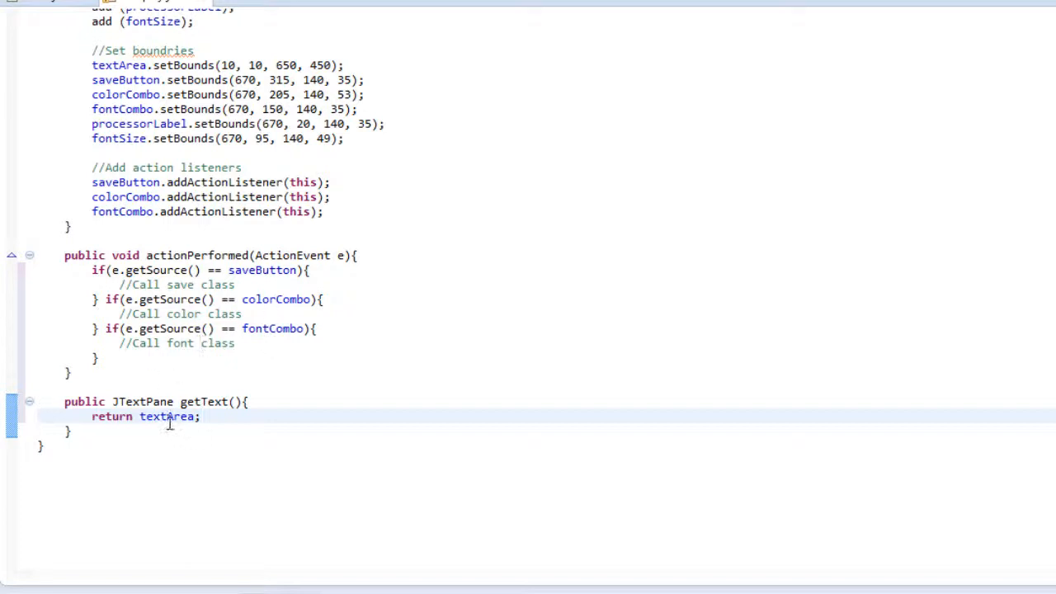
{"action": "mouse_move", "coordinate": [591, 526]}
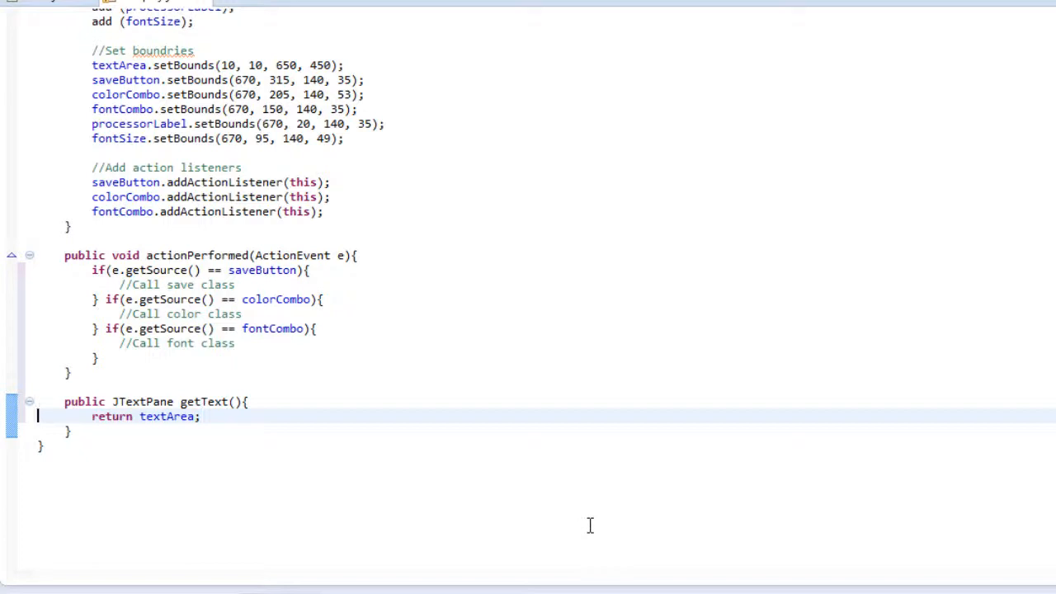
{"action": "mouse_move", "coordinate": [565, 441]}
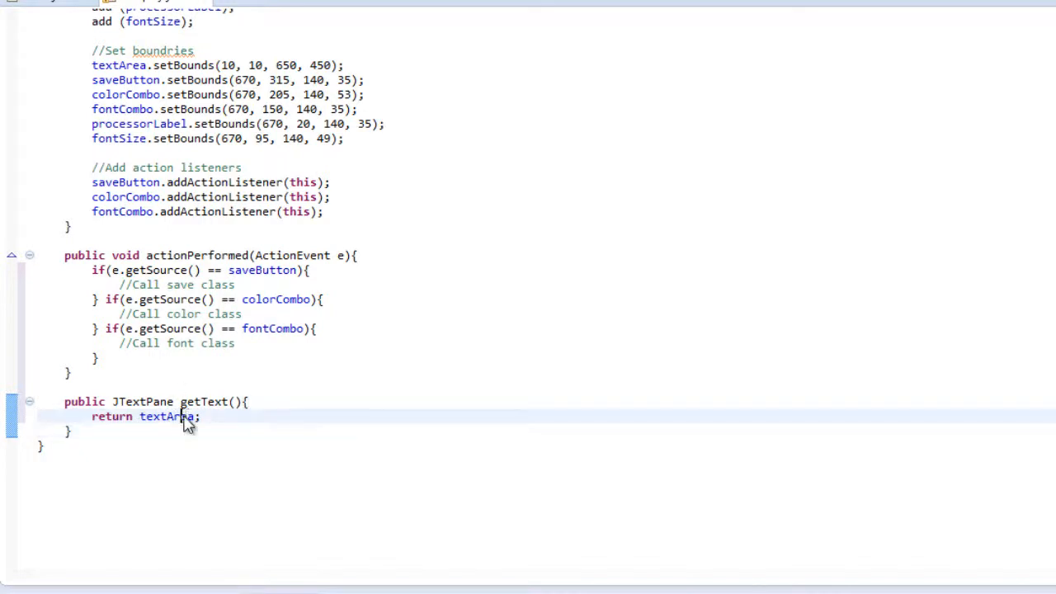
{"action": "right_click", "coordinate": [184, 415]}
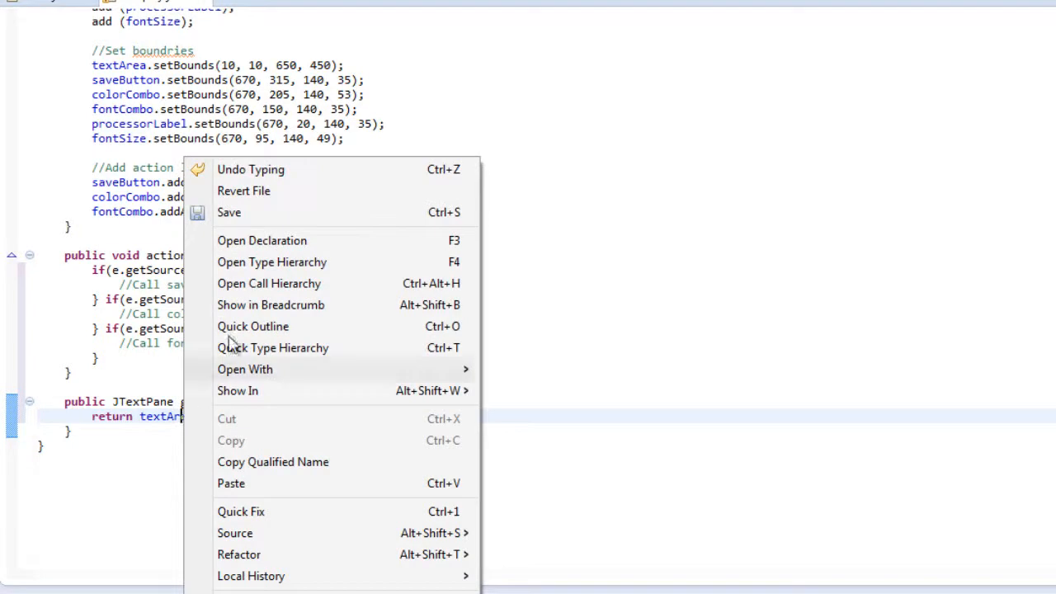
{"action": "left_click", "coordinate": [261, 241]}
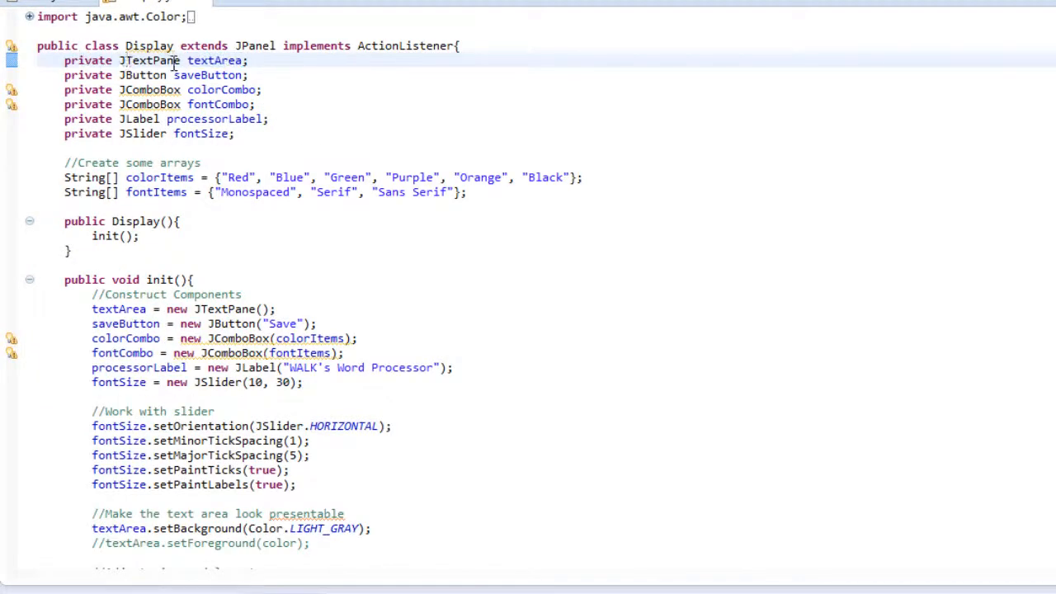
{"action": "scroll", "scroll_direction": "down", "scroll_amount": 3}
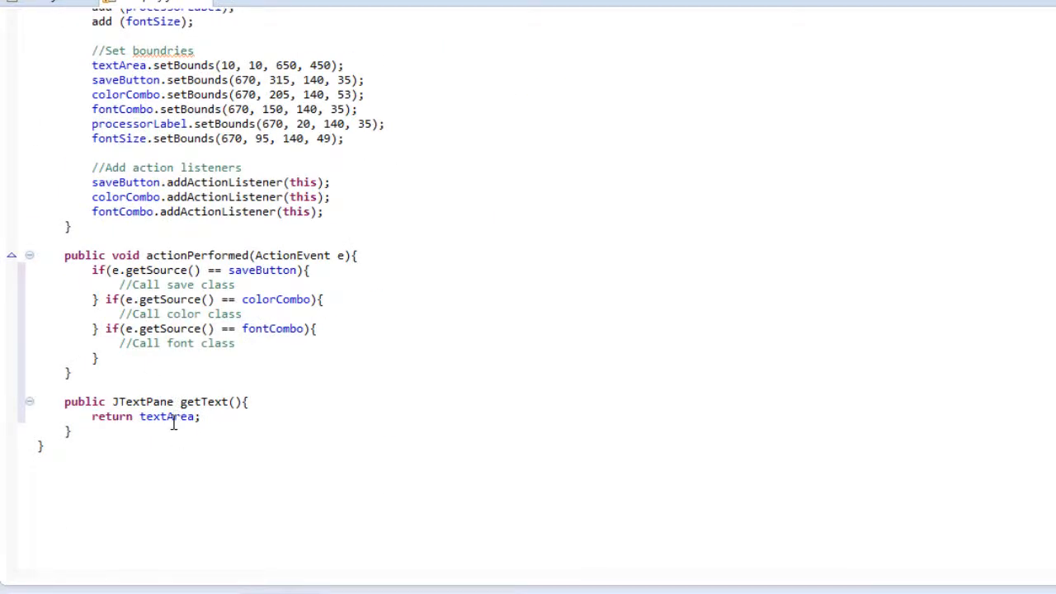
{"action": "mouse_move", "coordinate": [155, 405]}
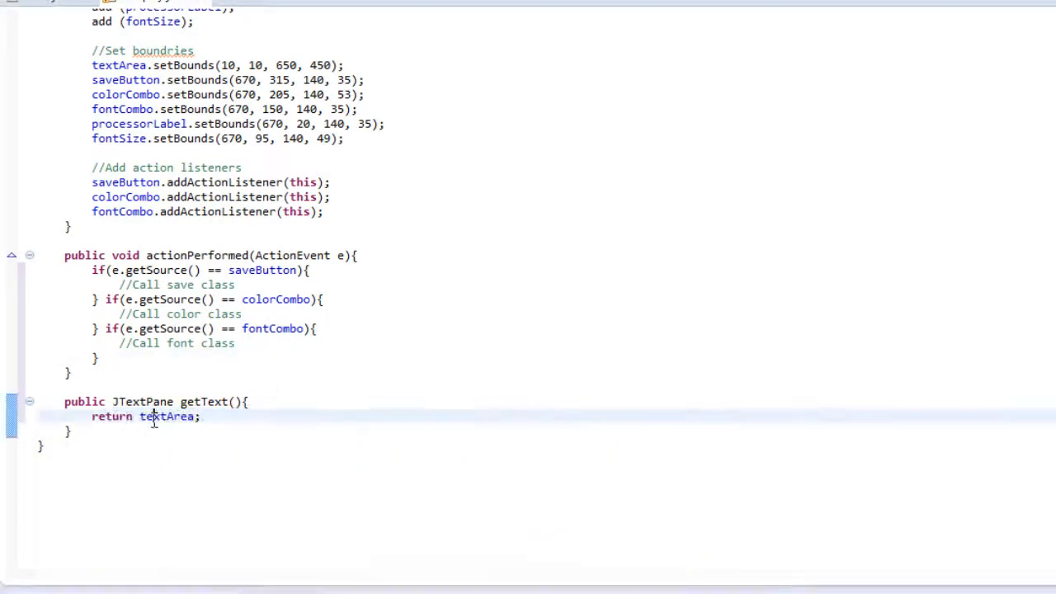
{"action": "double_click", "coordinate": [167, 416]}
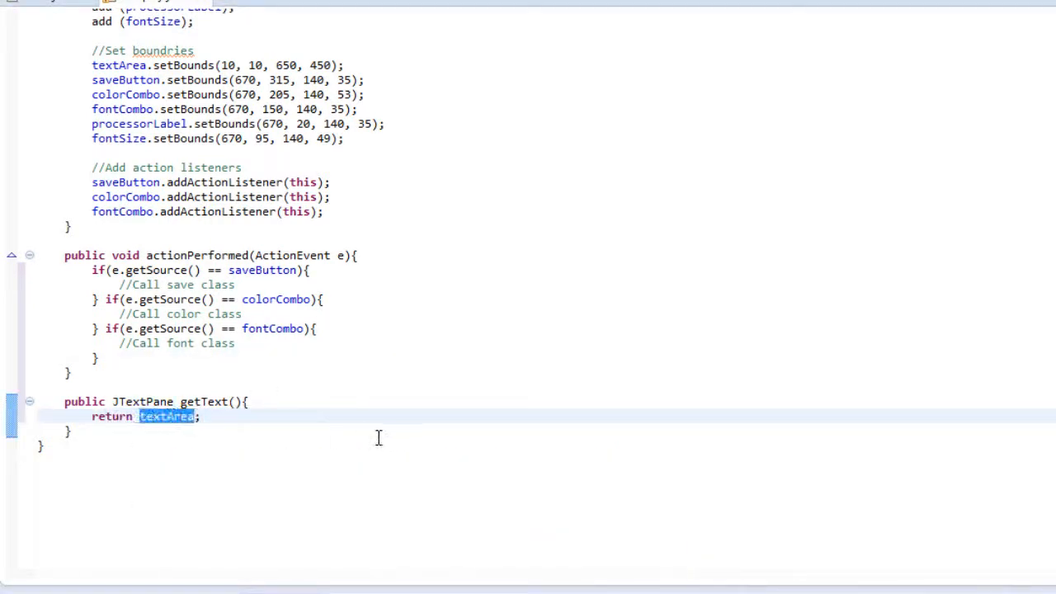
{"action": "scroll", "scroll_direction": "up", "scroll_amount": 3}
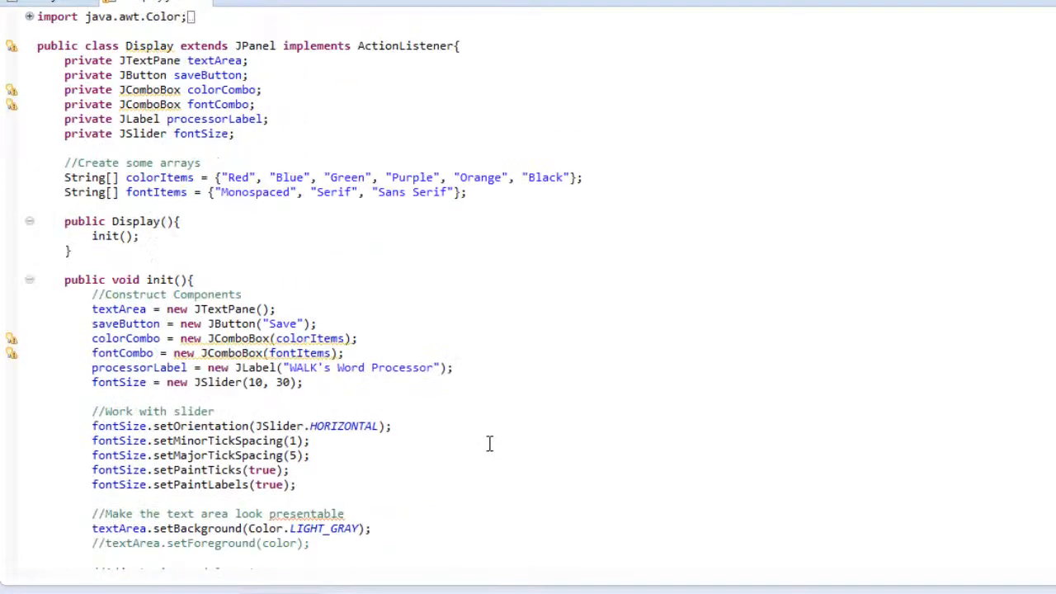
{"action": "mouse_move", "coordinate": [338, 383]}
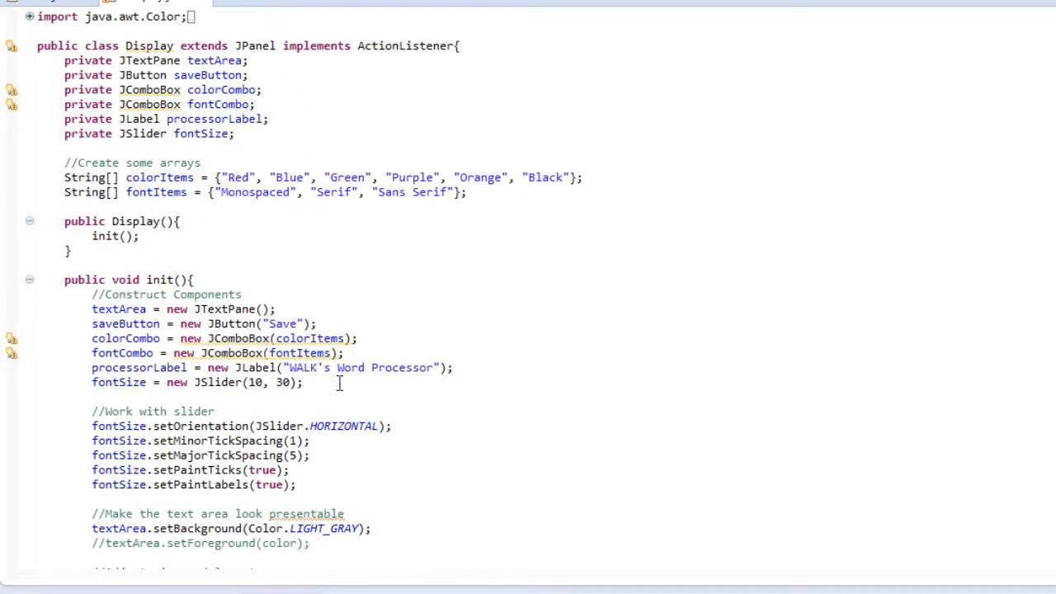
{"action": "scroll", "scroll_direction": "down", "scroll_amount": 3}
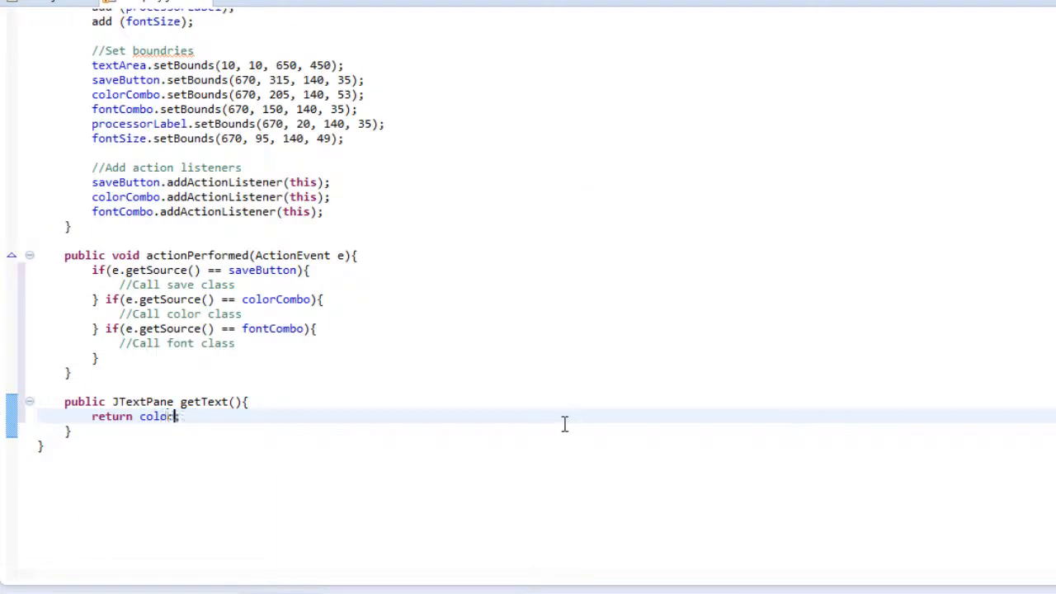
{"action": "type", "text": "Items"}
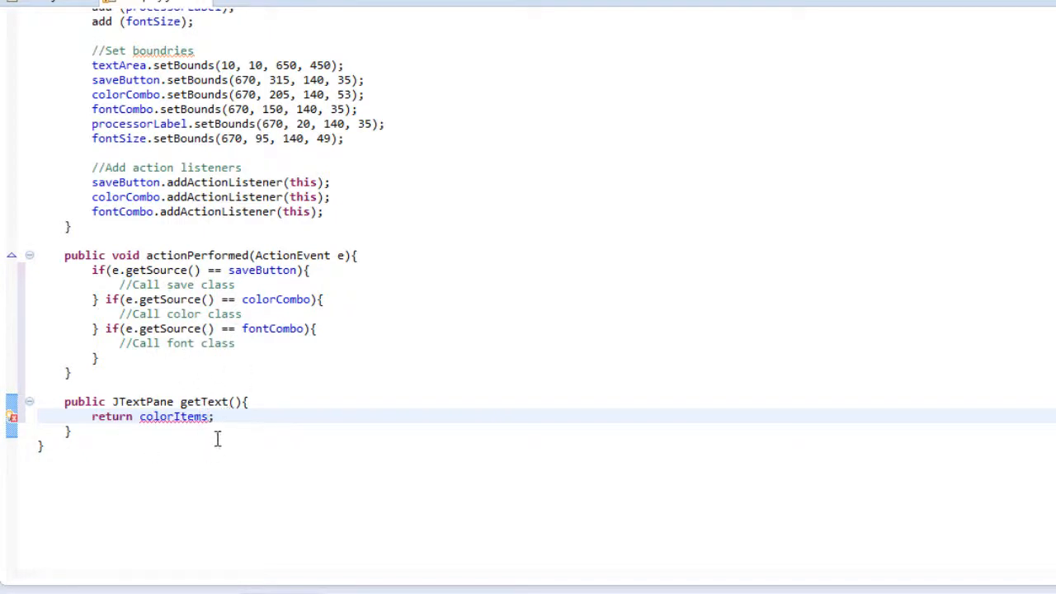
{"action": "mouse_move", "coordinate": [145, 394]}
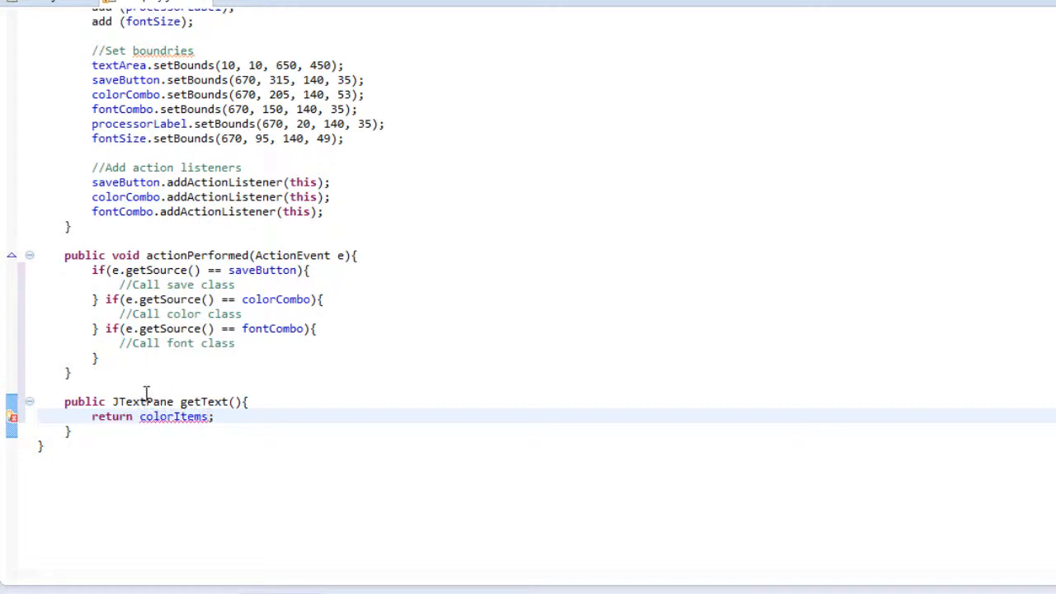
{"action": "mouse_move", "coordinate": [173, 416]}
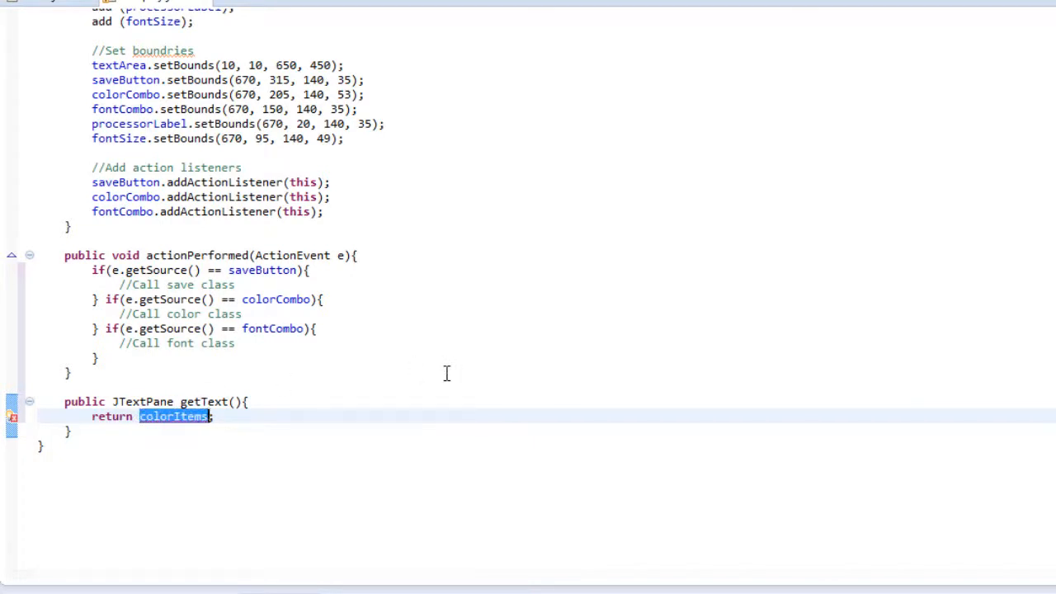
{"action": "mouse_move", "coordinate": [498, 376]}
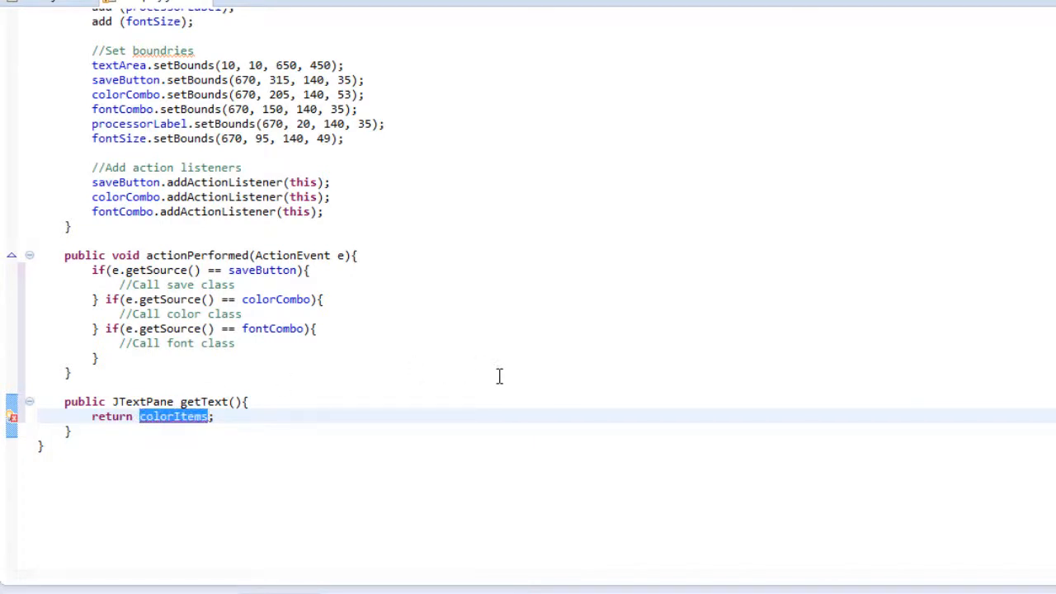
{"action": "type", "text": "textArea"}
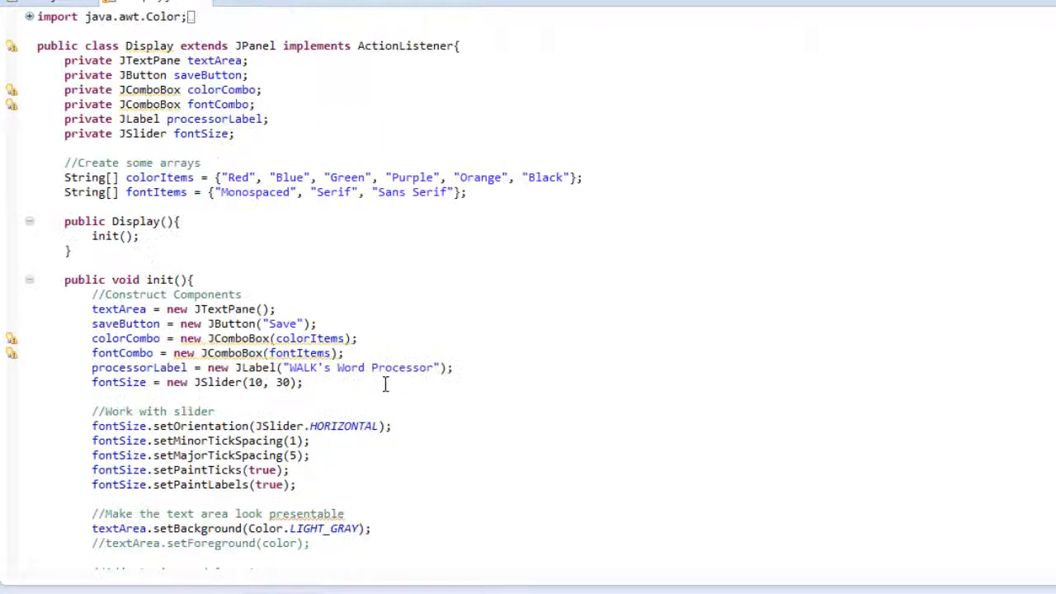
Scroll down through Display.java before switching to Main.java.
{"action": "scroll", "scroll_direction": "down", "scroll_amount": 3}
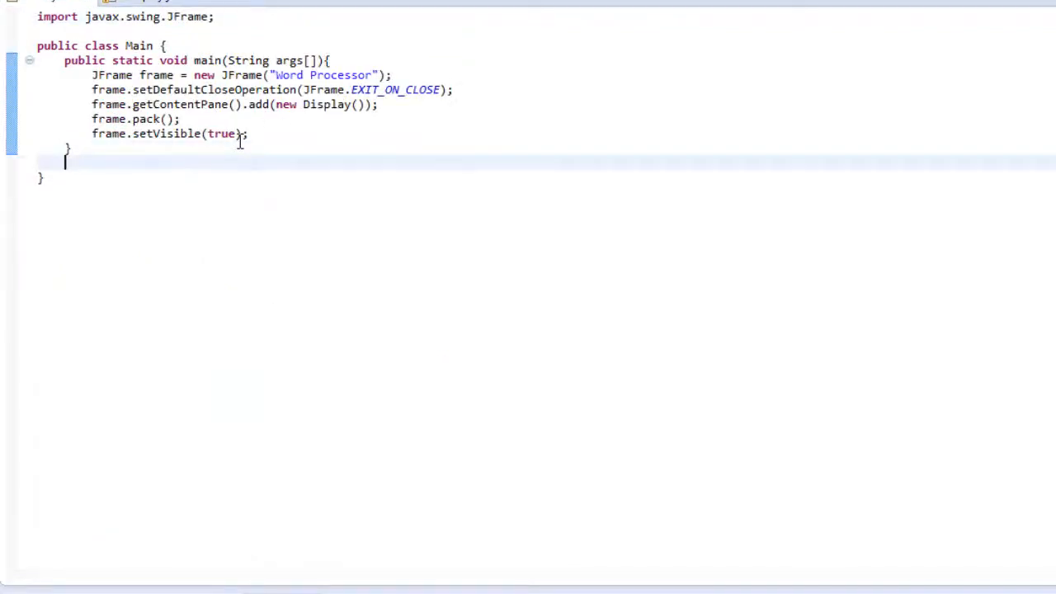
{"action": "type", "text": "t"}
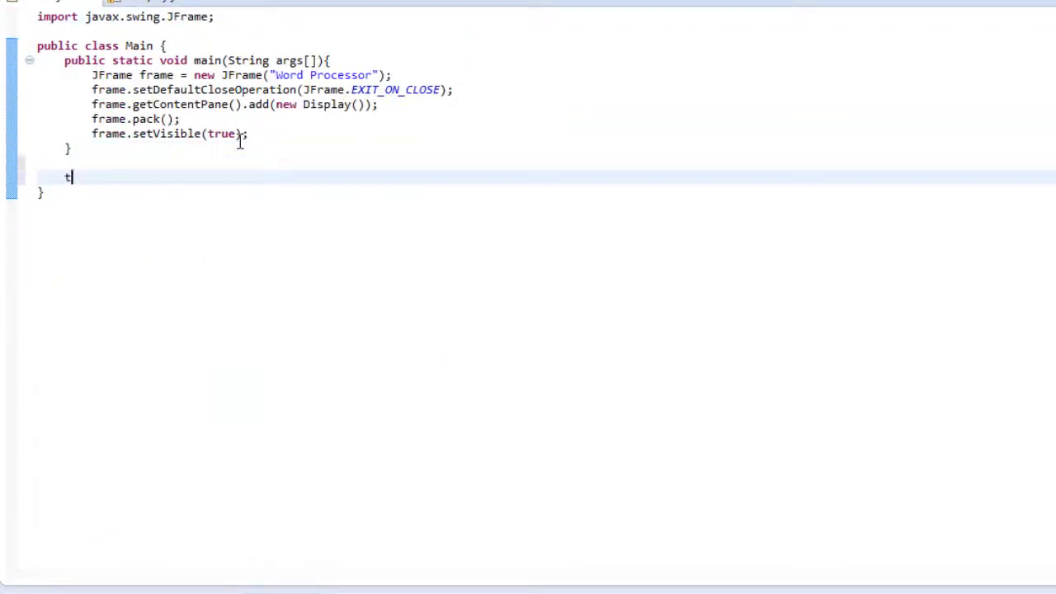
{"action": "type", "text": "extArea"}
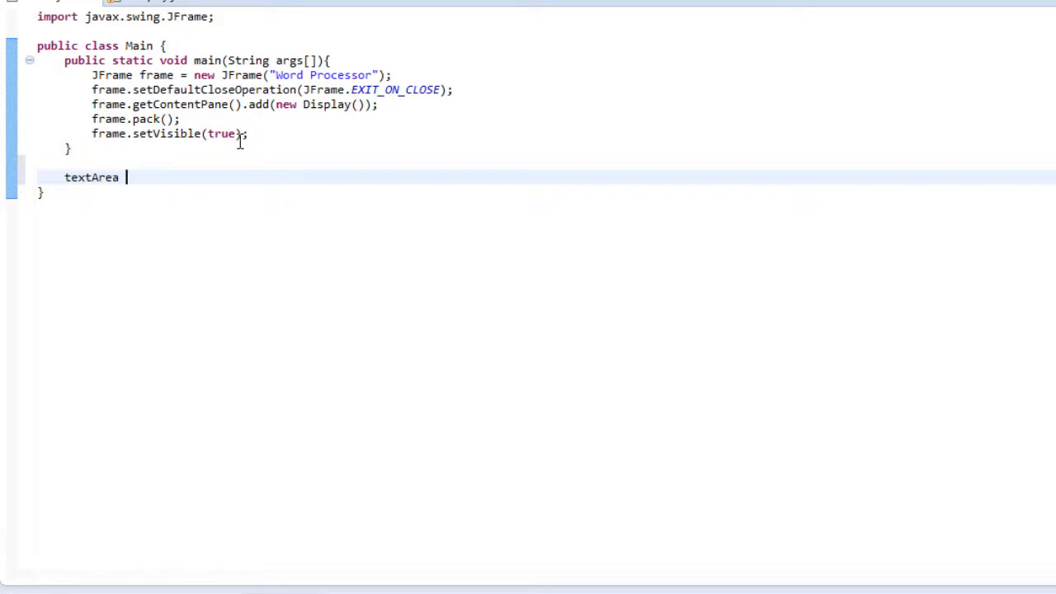
{"action": "type", "text": "= adskfj"}
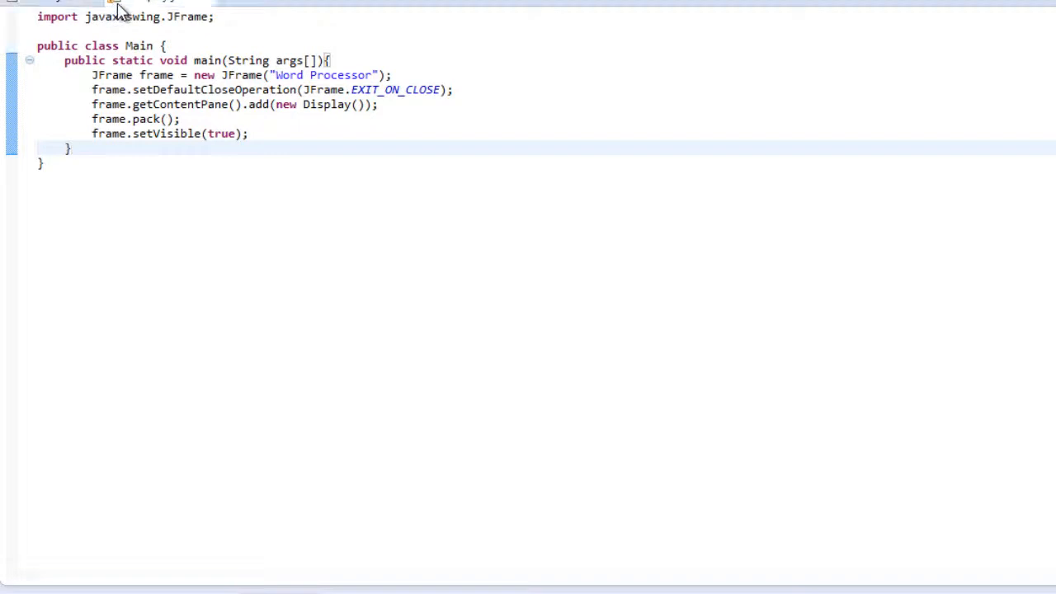
Scroll Display.java and place the cursor around the getText method braces to review it.
{"action": "scroll", "scroll_direction": "down", "scroll_amount": 3}
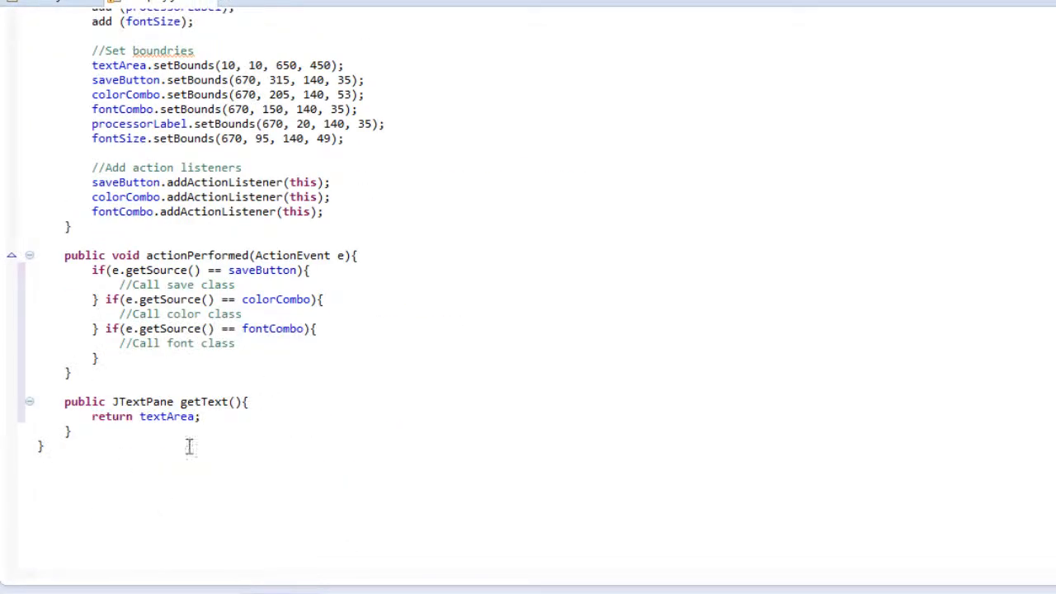
{"action": "mouse_move", "coordinate": [152, 402]}
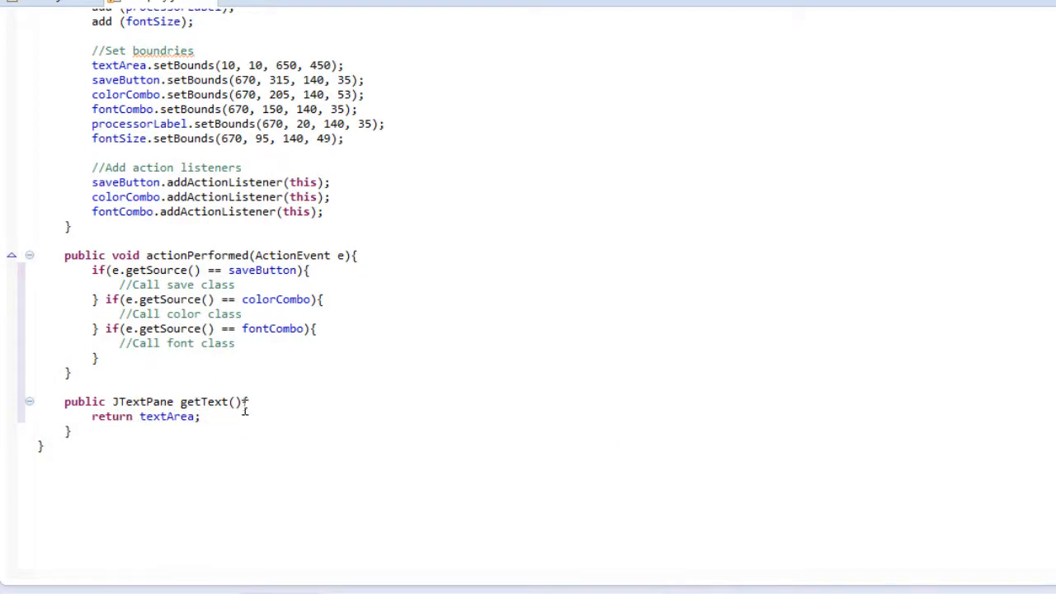
{"action": "left_click", "coordinate": [247, 403]}
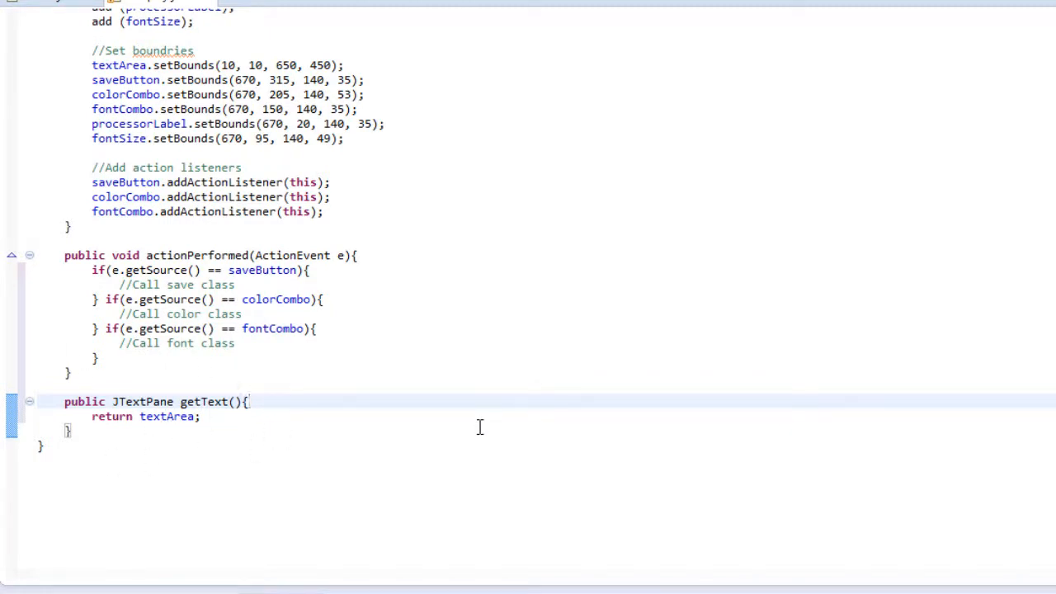
{"action": "mouse_move", "coordinate": [160, 436]}
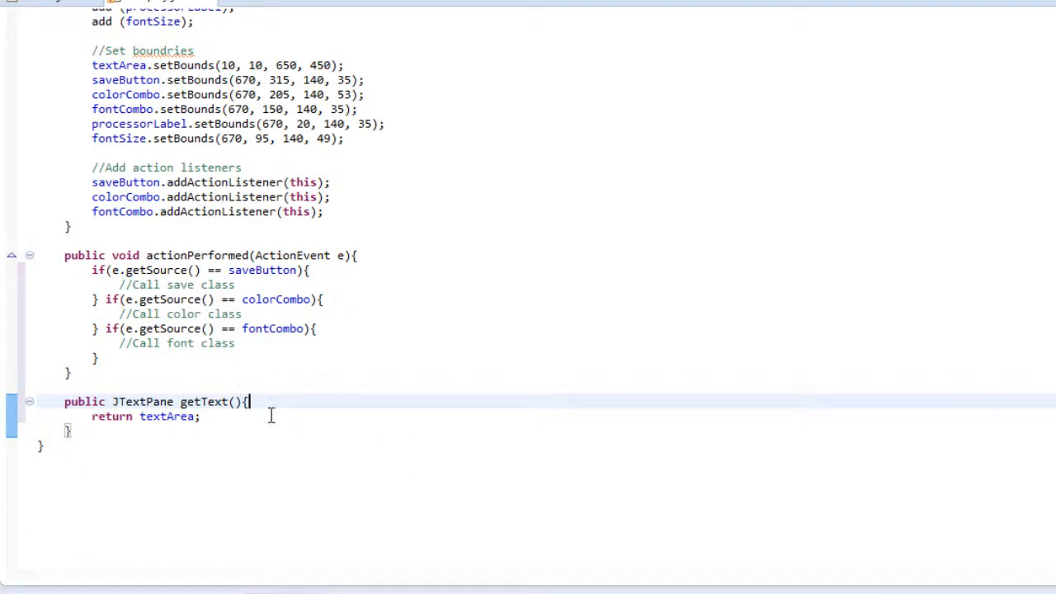
{"action": "mouse_move", "coordinate": [327, 447]}
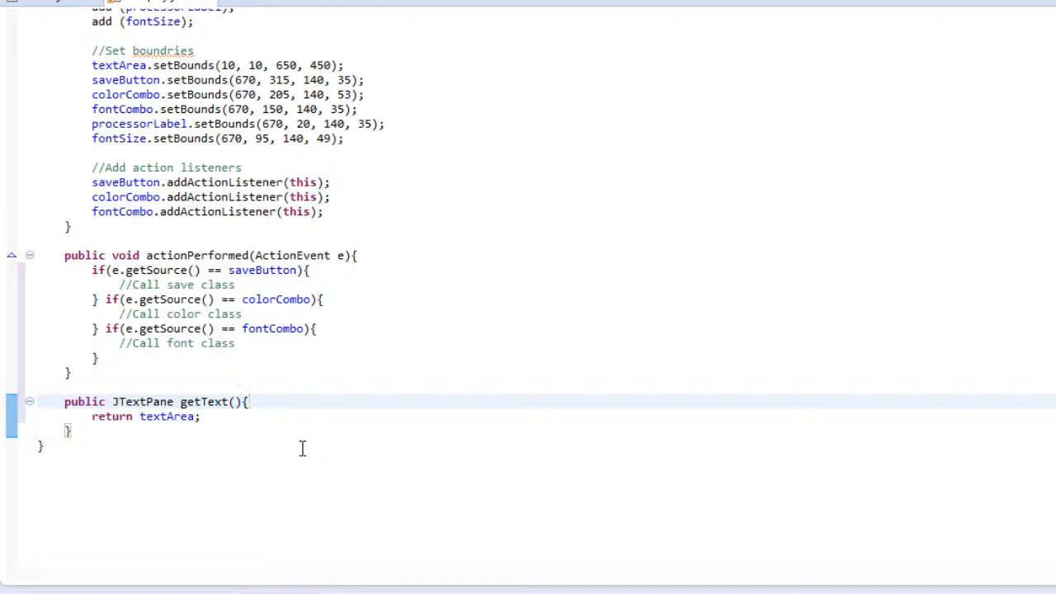
{"action": "mouse_move", "coordinate": [119, 439]}
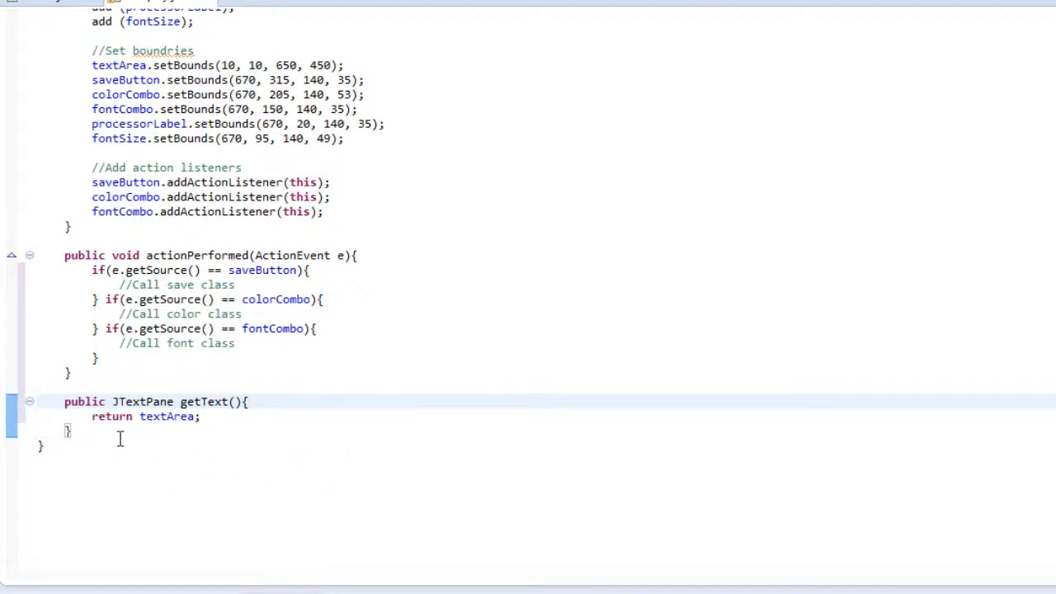
{"action": "left_click", "coordinate": [69, 429]}
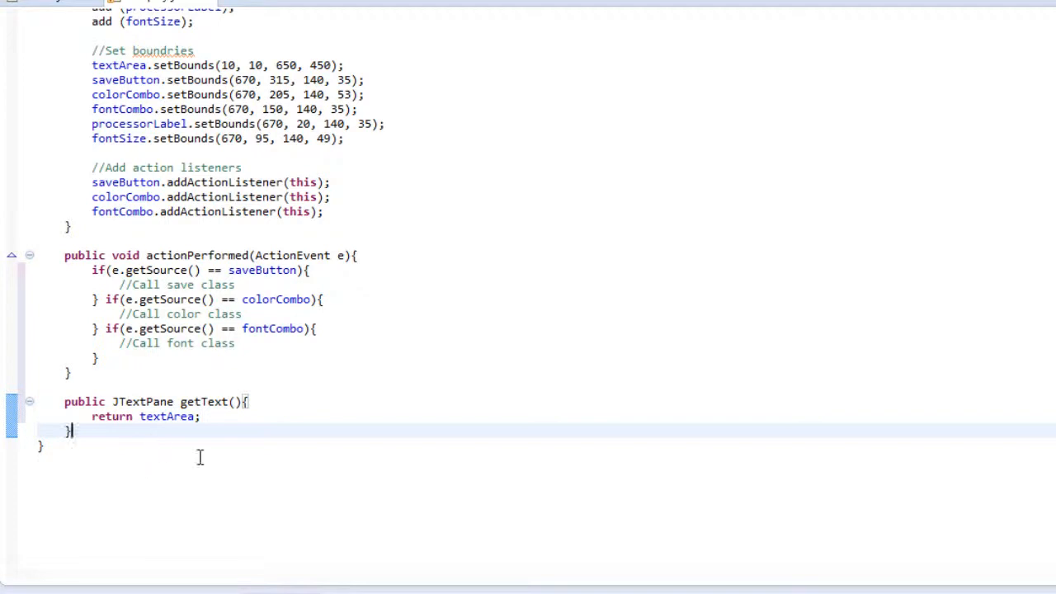
{"action": "mouse_move", "coordinate": [294, 419]}
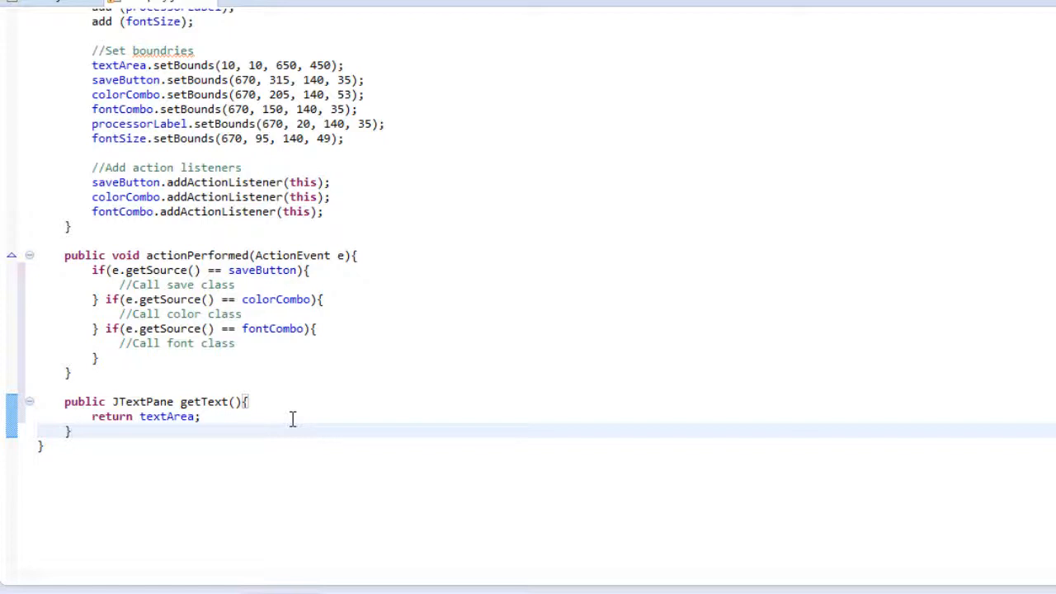
{"action": "mouse_move", "coordinate": [964, 490]}
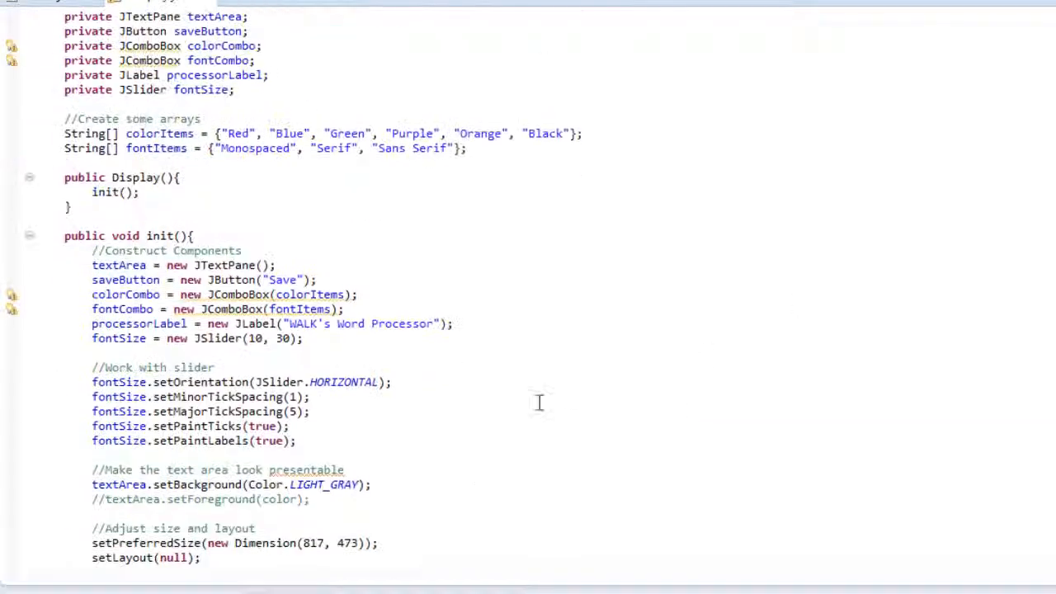
{"action": "scroll", "scroll_direction": "down", "scroll_amount": 3}
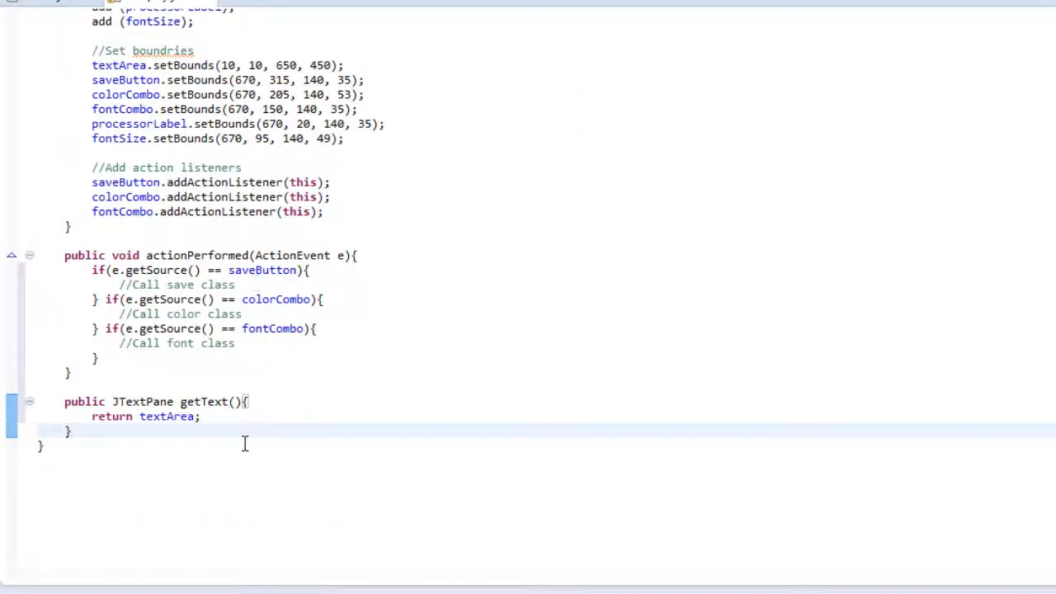
{"action": "mouse_move", "coordinate": [297, 441]}
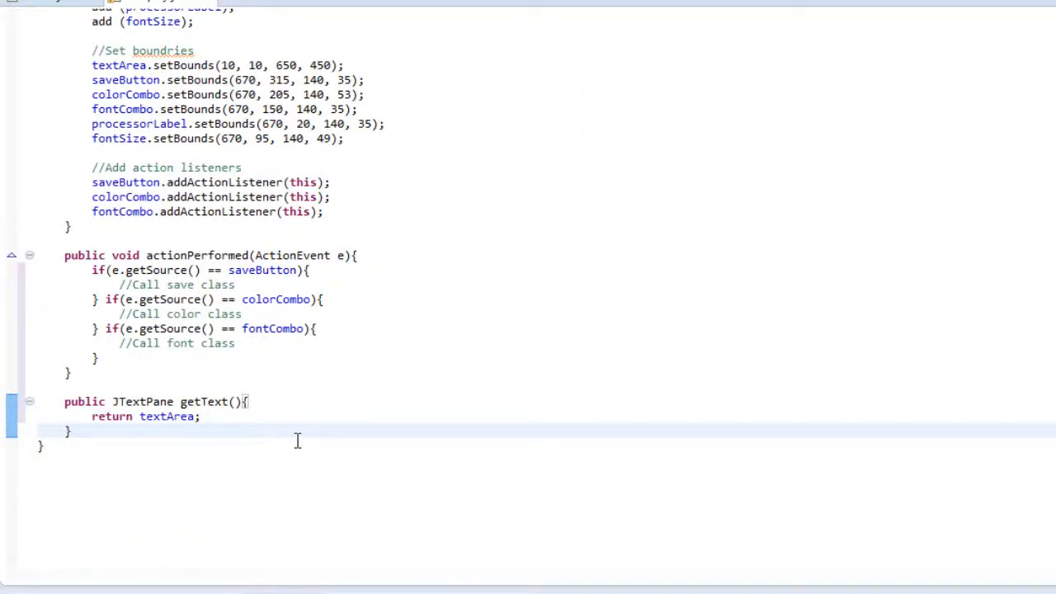